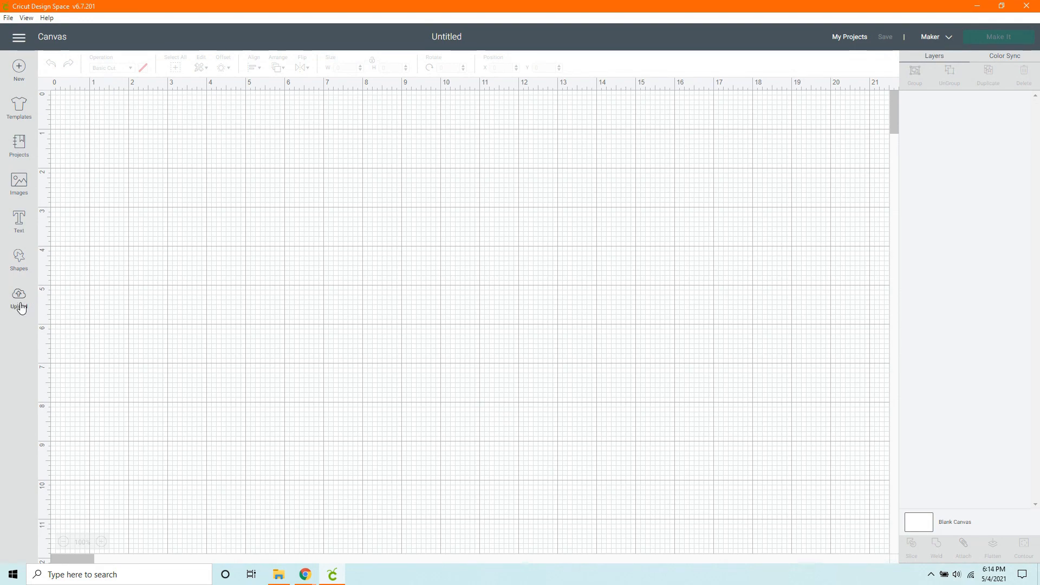
pyautogui.moveTo(19, 307)
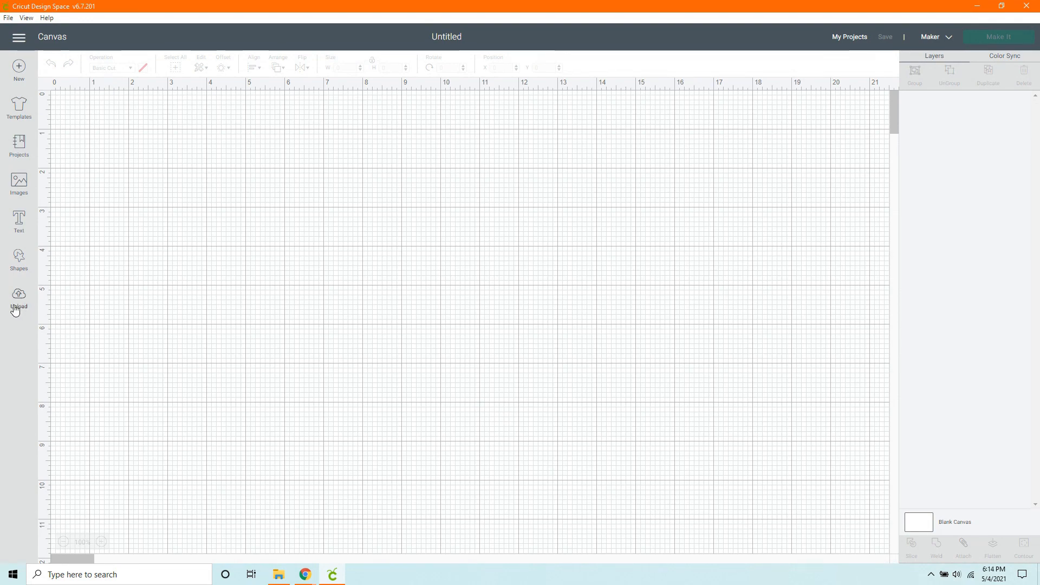
# - Upload the 'start' heart mandala image and reach the Select & erase cleanup step
pyautogui.click(19, 296)
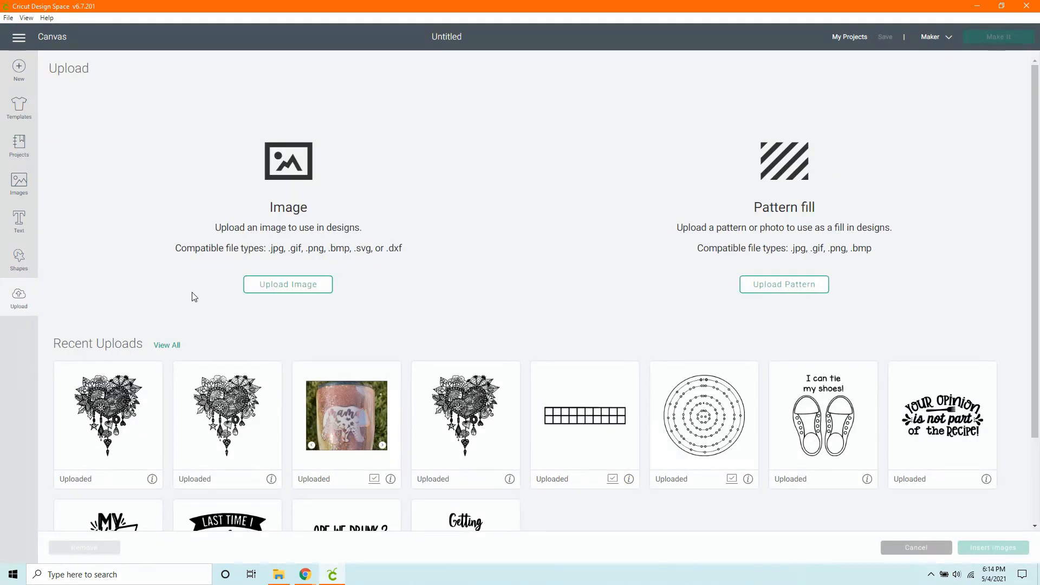
pyautogui.click(288, 283)
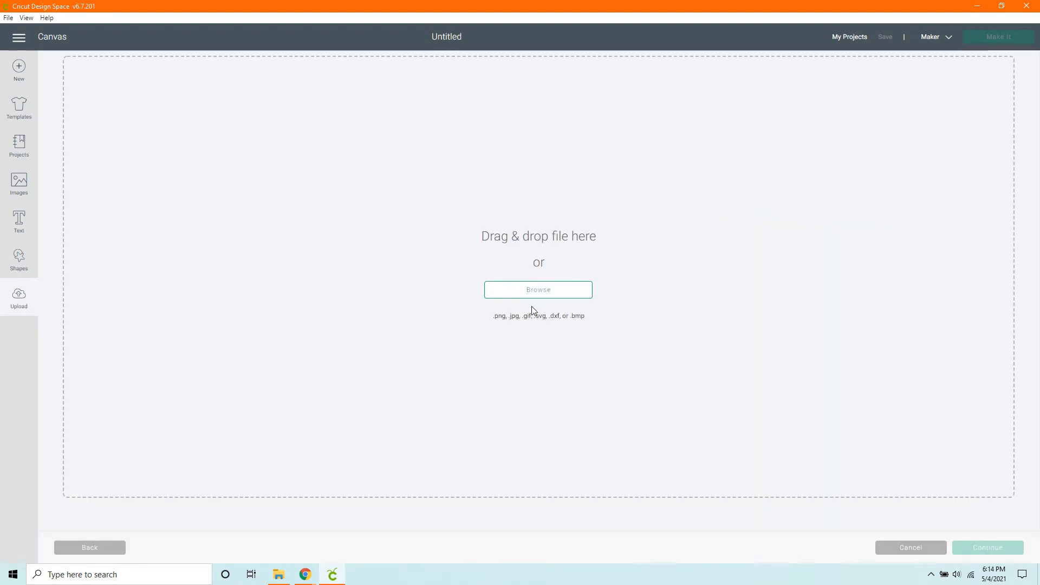
pyautogui.click(538, 289)
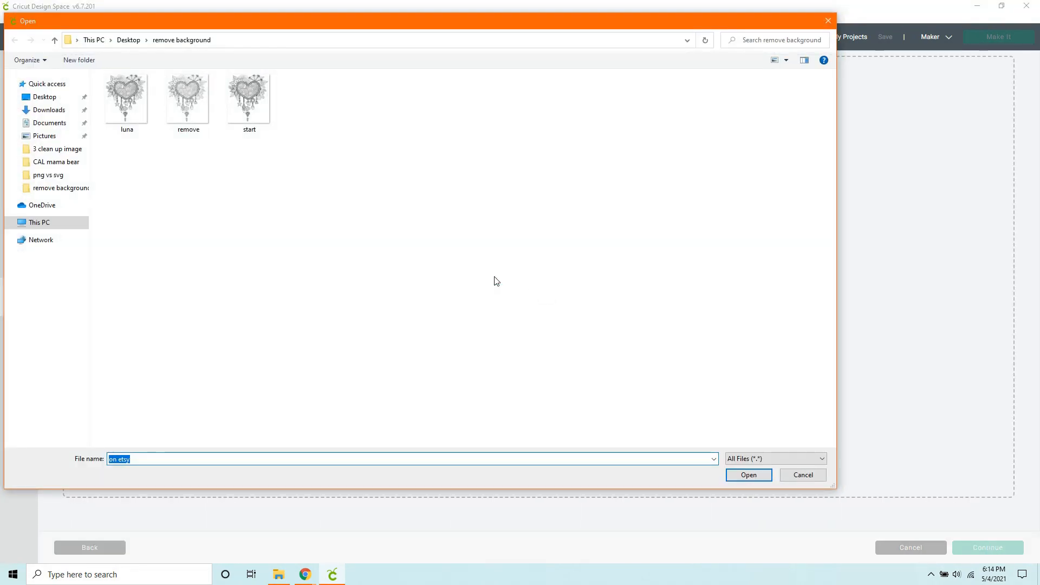
pyautogui.click(747, 475)
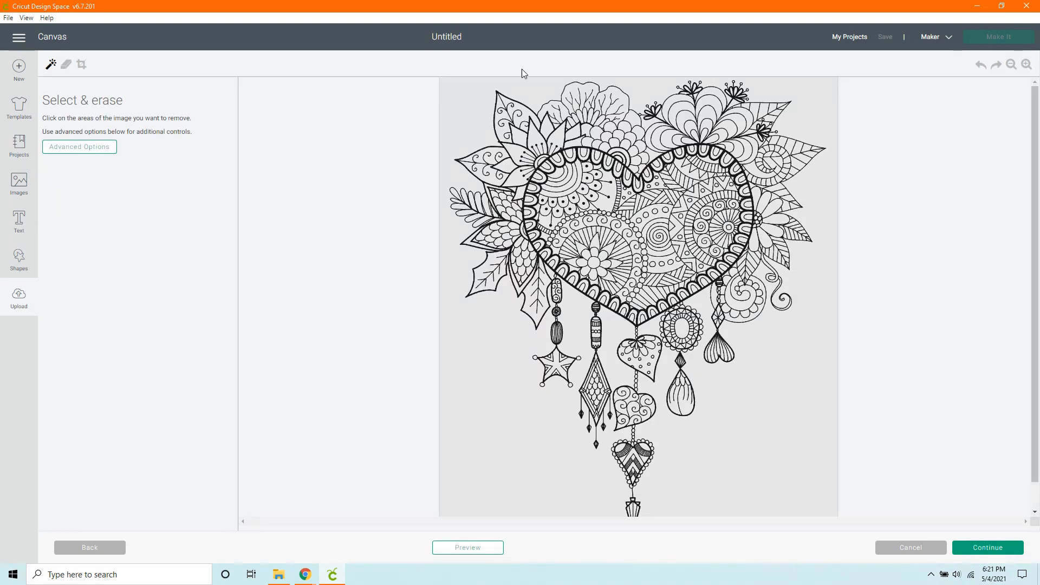
# - Erase the grey background around the mandala and zoom in to inspect the edges
pyautogui.click(521, 137)
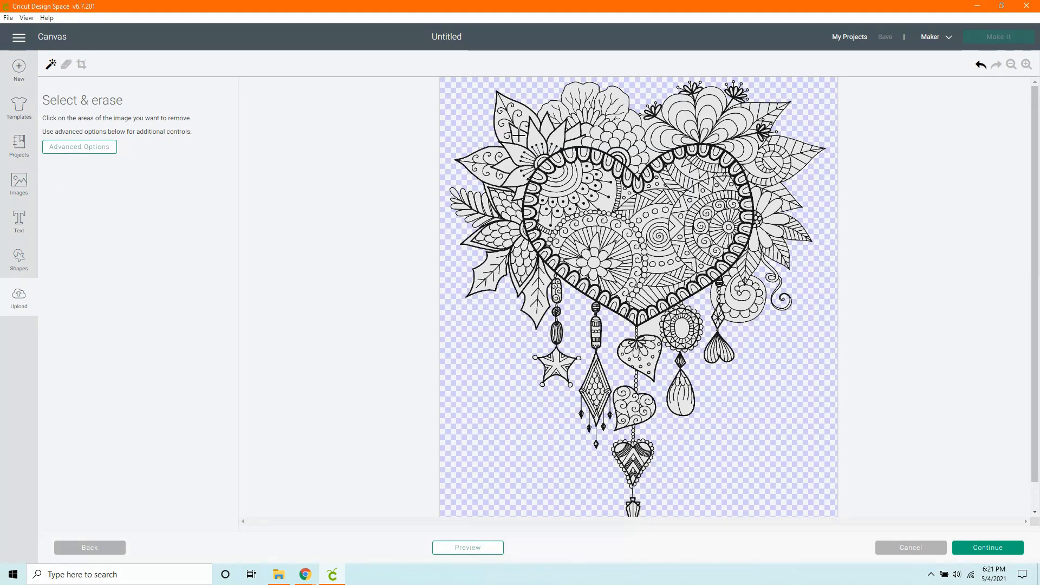
pyautogui.click(517, 137)
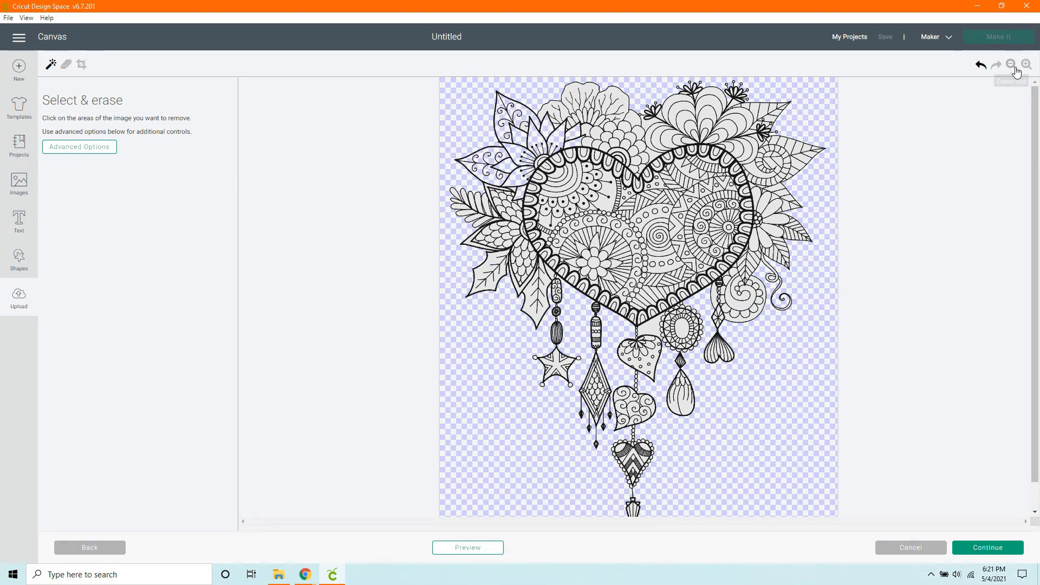
pyautogui.click(1026, 64)
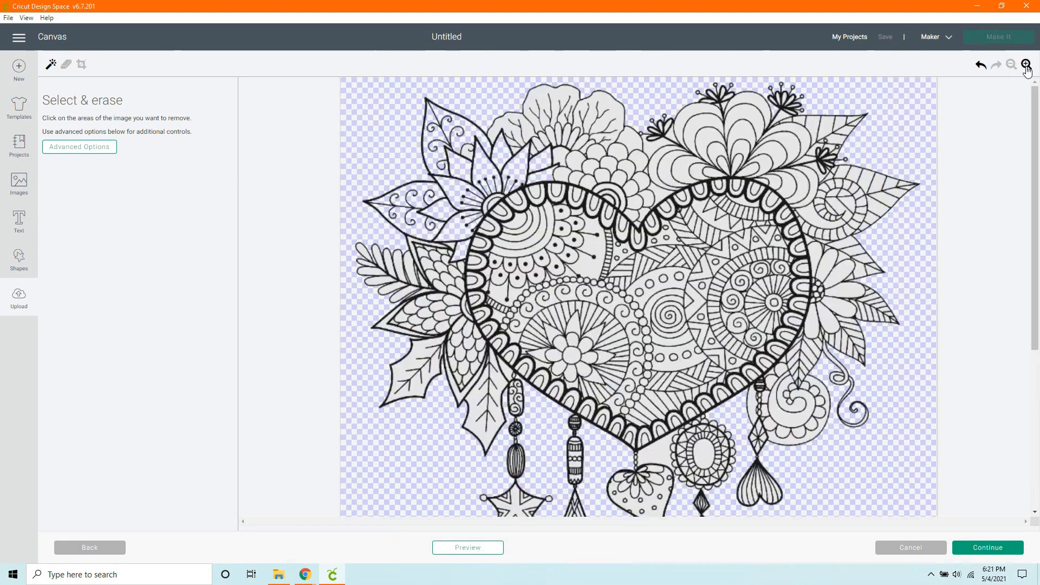
pyautogui.click(1024, 64)
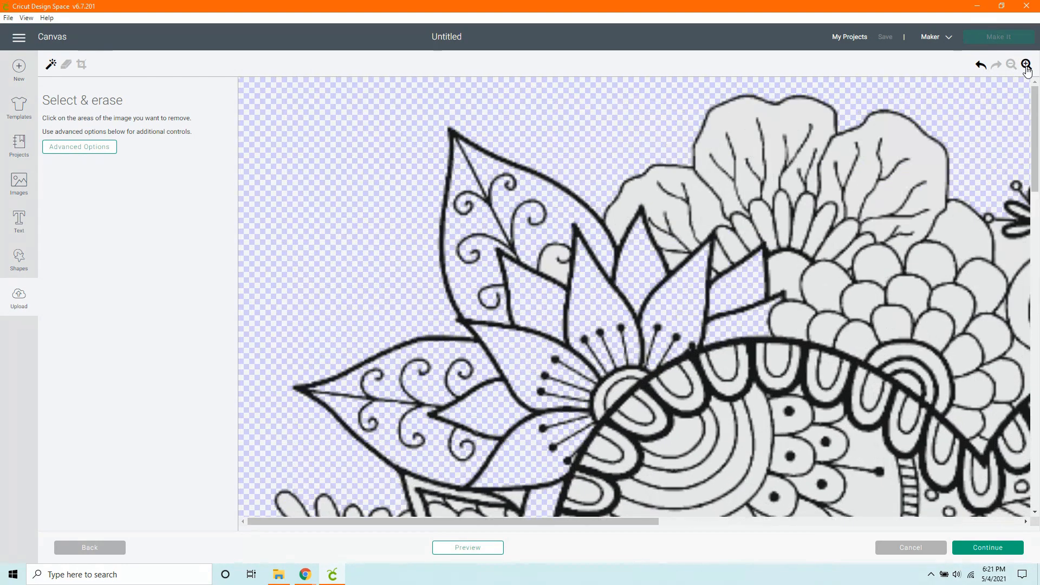
pyautogui.click(1025, 64)
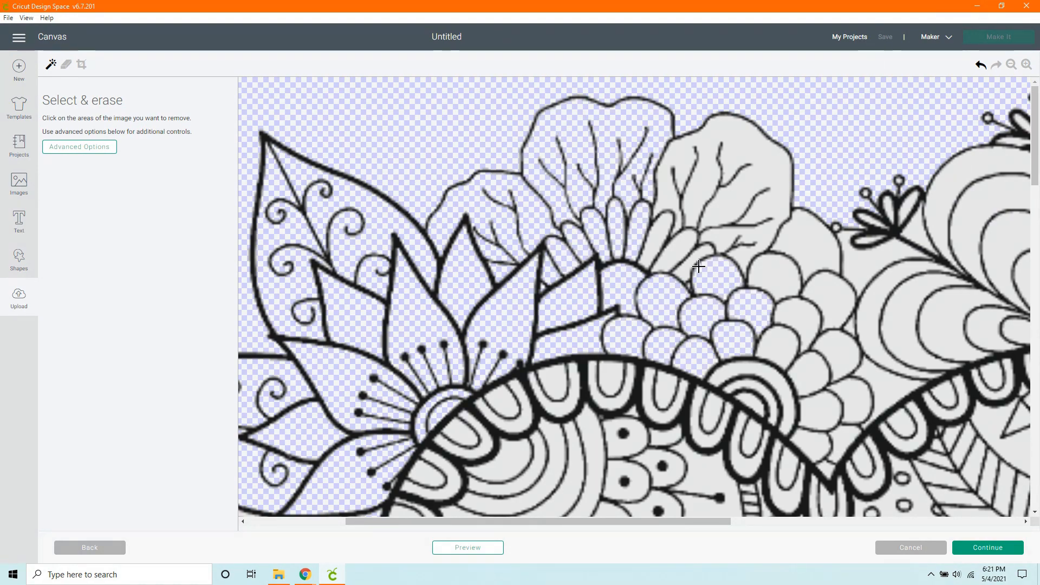
# - Erase the enclosed white areas inside the dreamcatcher and around the pendants
pyautogui.click(696, 266)
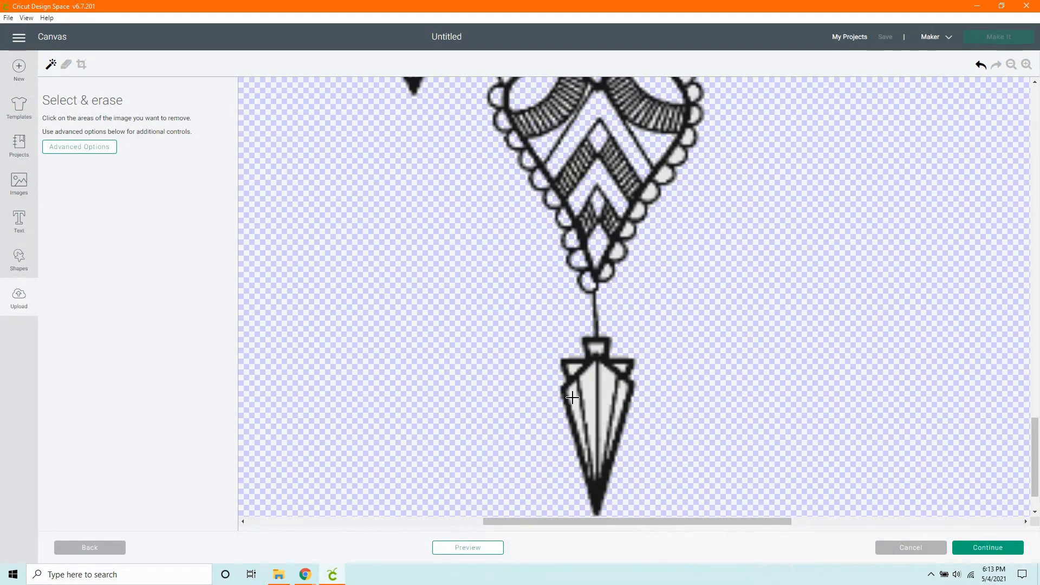
pyautogui.click(572, 397)
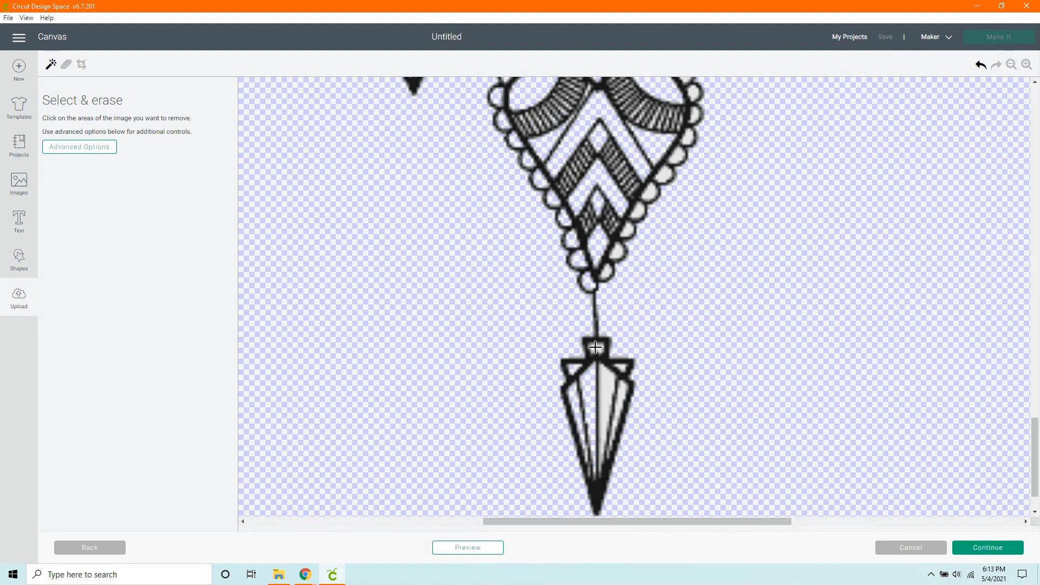
pyautogui.click(595, 346)
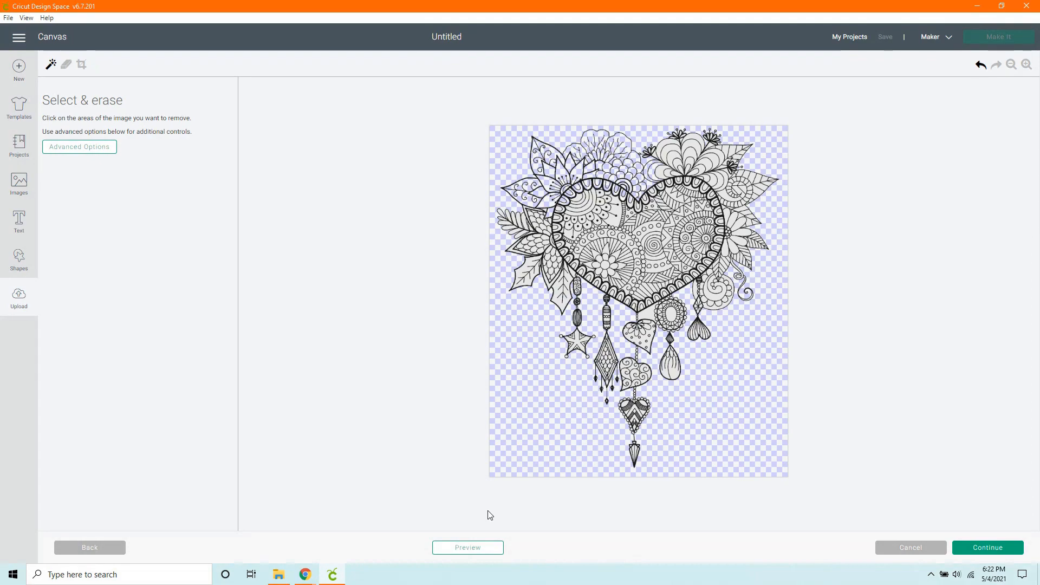
# - Continue past background removal and choose the upload type for 'start'
pyautogui.click(986, 547)
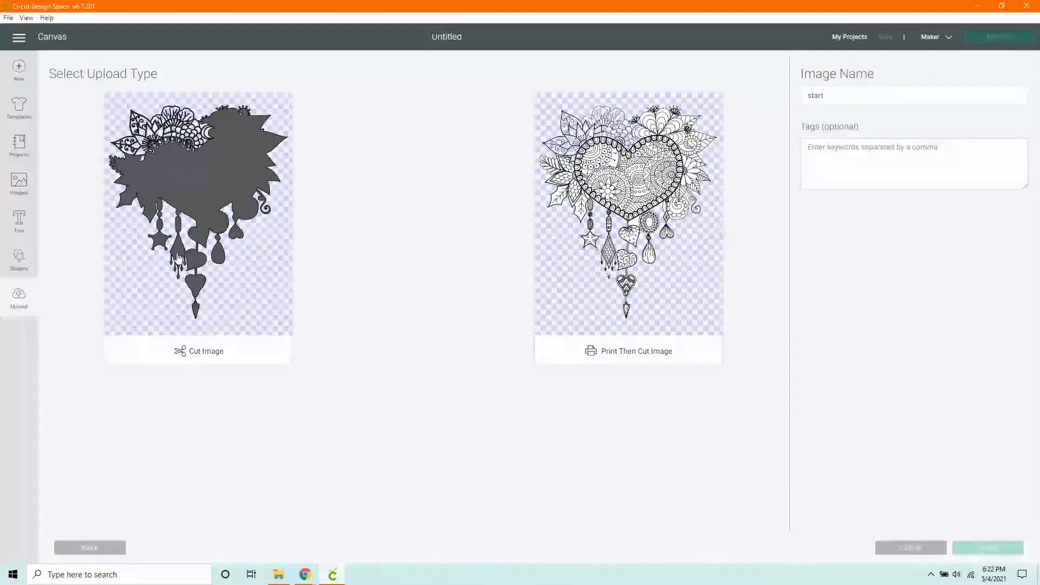
pyautogui.click(198, 228)
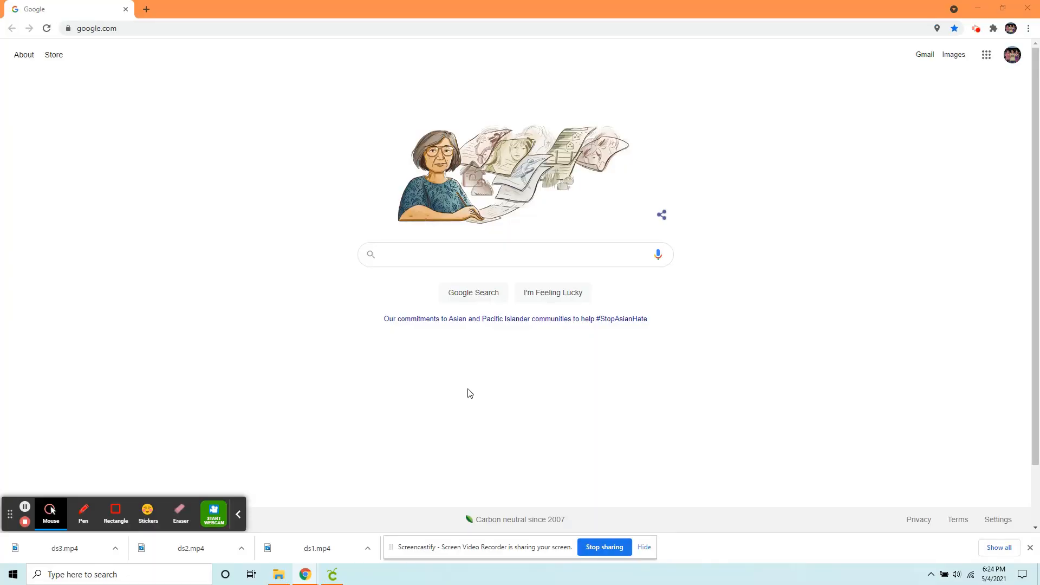
pyautogui.moveTo(381, 60)
pyautogui.write('rem')
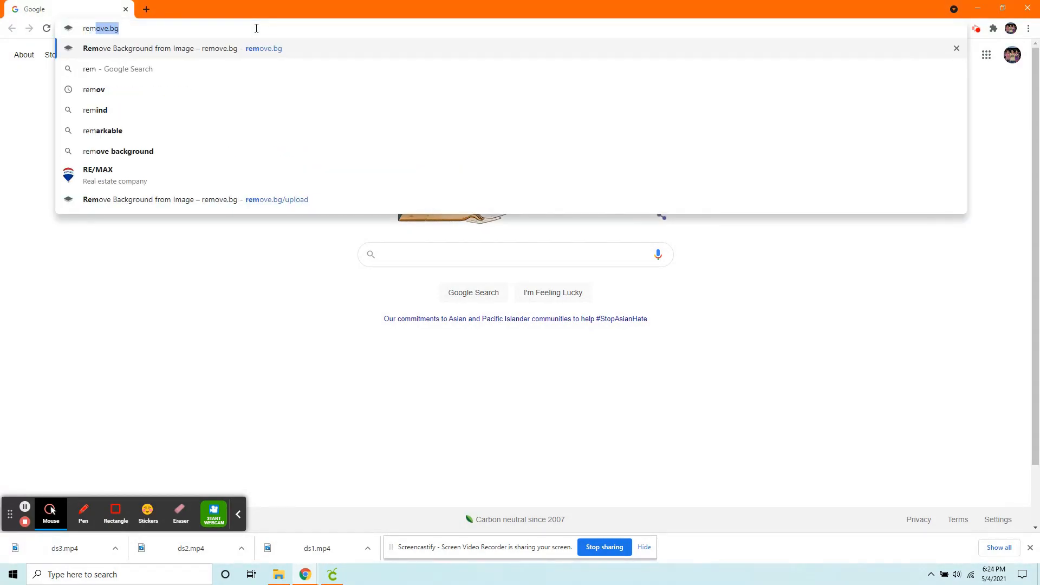
# - Go to remove.bg and upload the 'start' mandala image for automatic background removal
pyautogui.press('Enter')
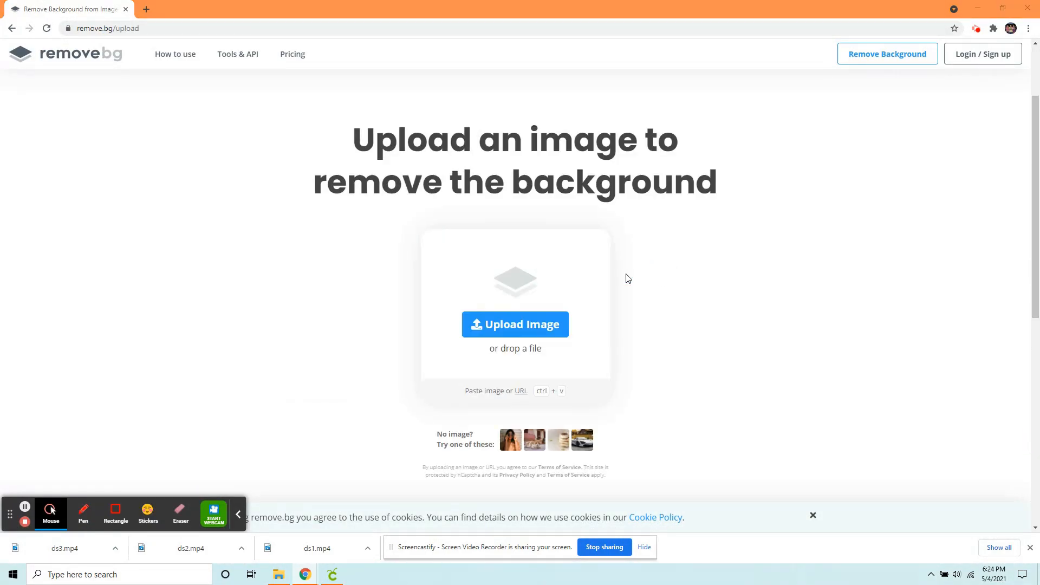
pyautogui.click(514, 324)
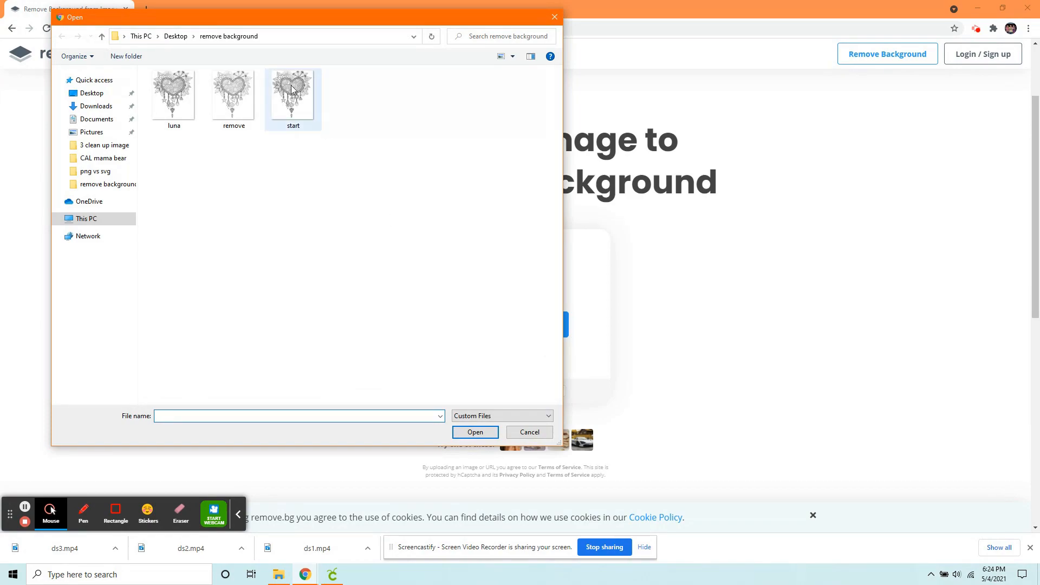
pyautogui.click(475, 433)
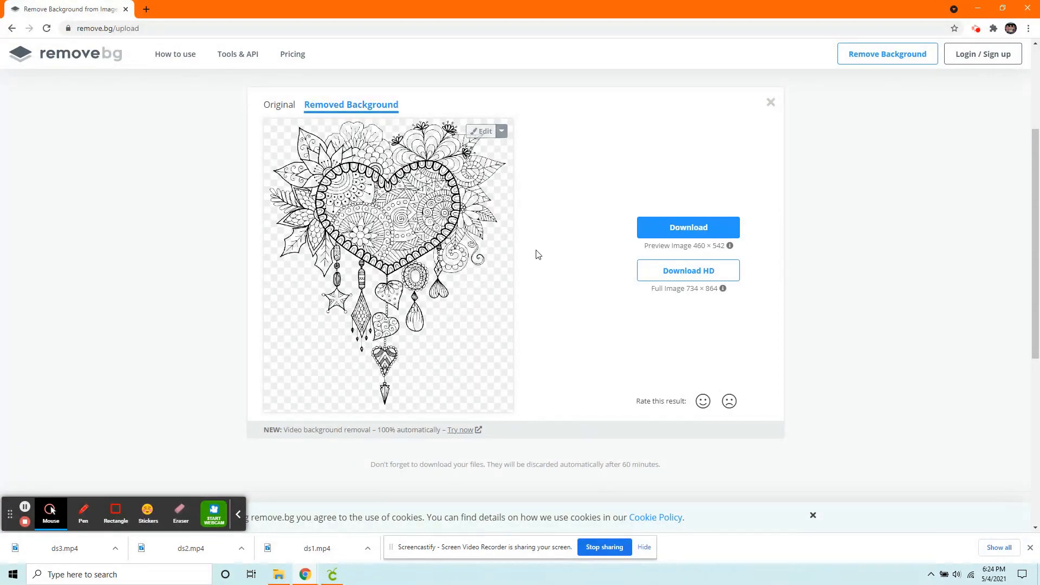
# - Download the cut-out mandala as remove.png into the remove background folder
pyautogui.click(687, 227)
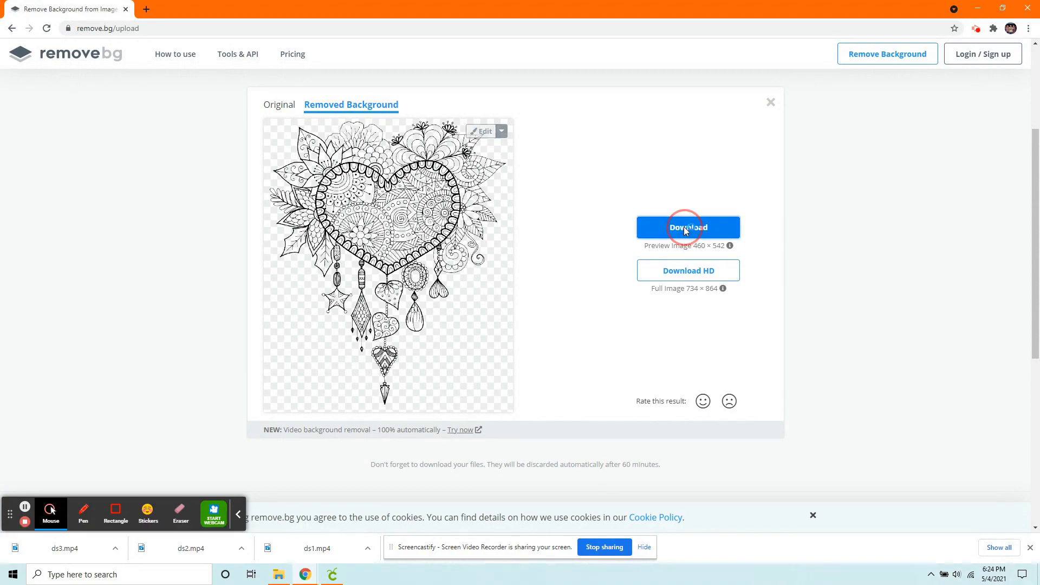
pyautogui.click(688, 226)
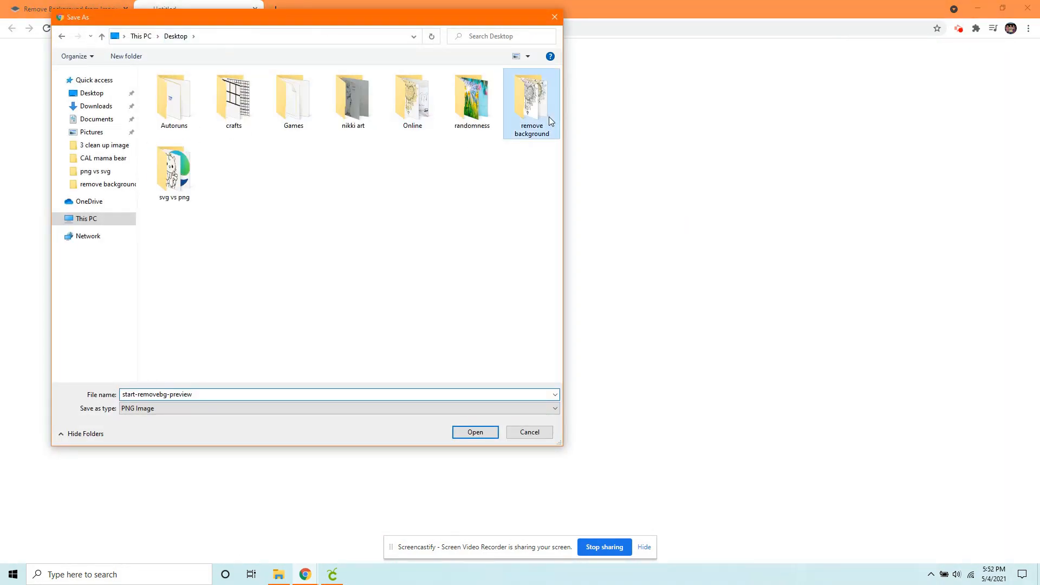
pyautogui.doubleClick(531, 96)
pyautogui.write('remove')
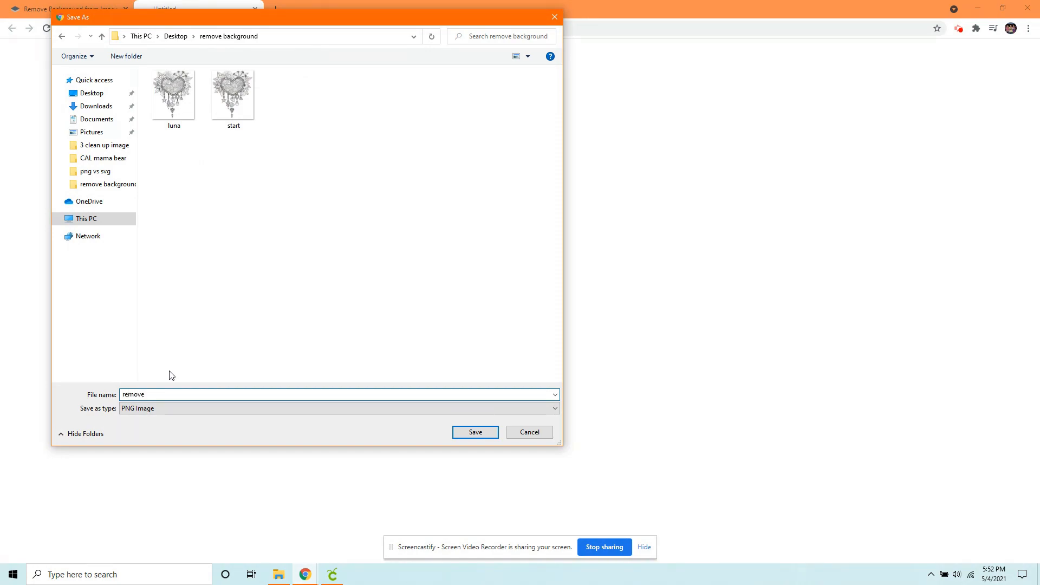
pyautogui.click(474, 432)
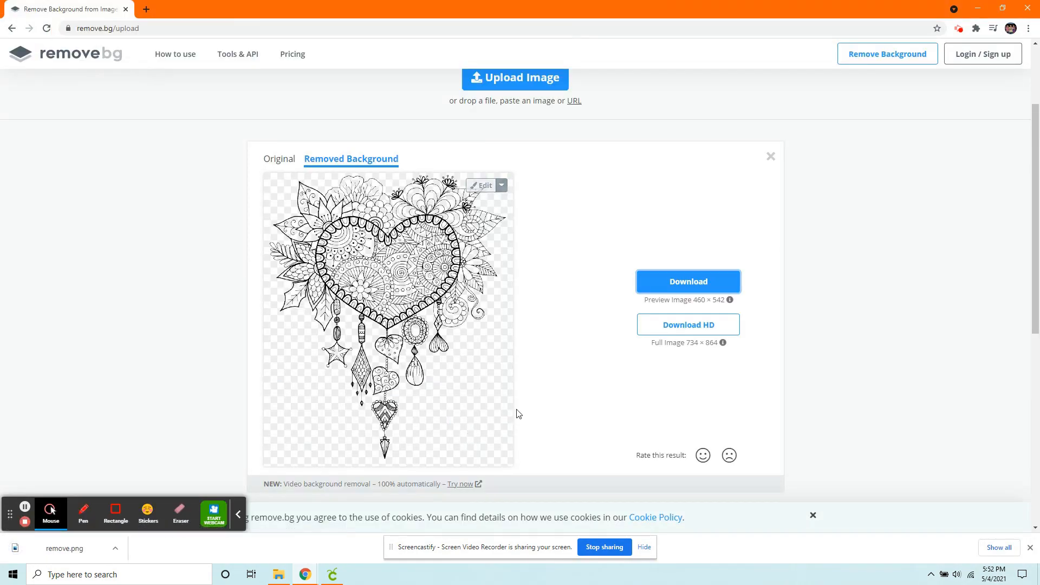
pyautogui.moveTo(552, 368)
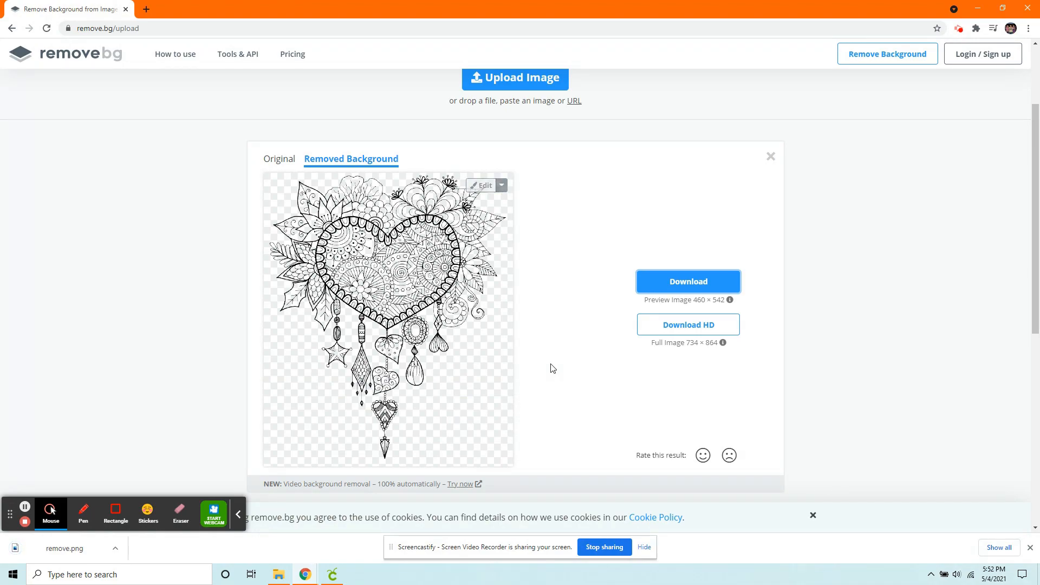
pyautogui.moveTo(574, 364)
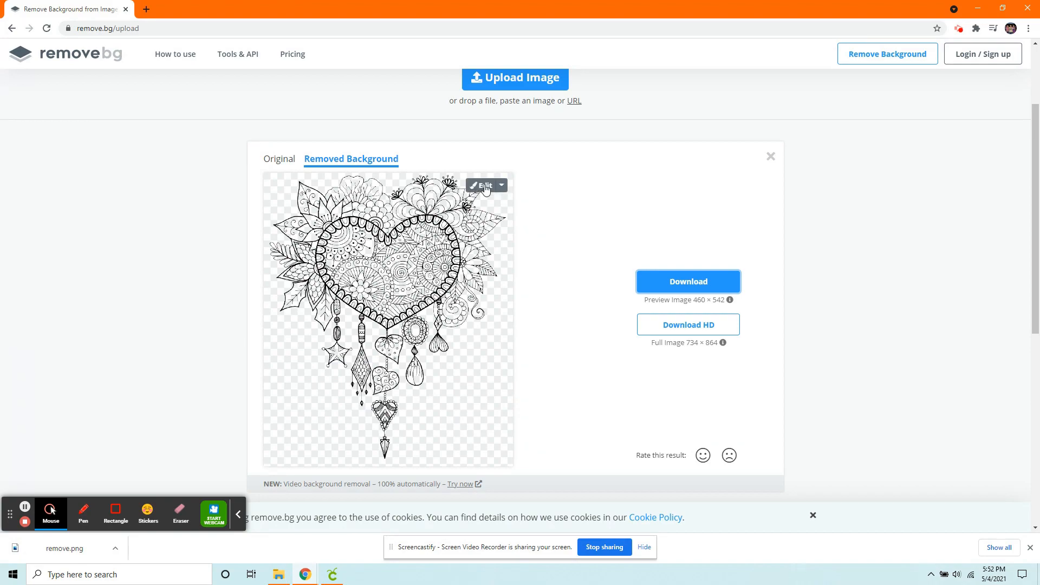
# - Enter Erase/Restore mode, zoom in on the heart and shrink the brush to minimum
pyautogui.click(482, 185)
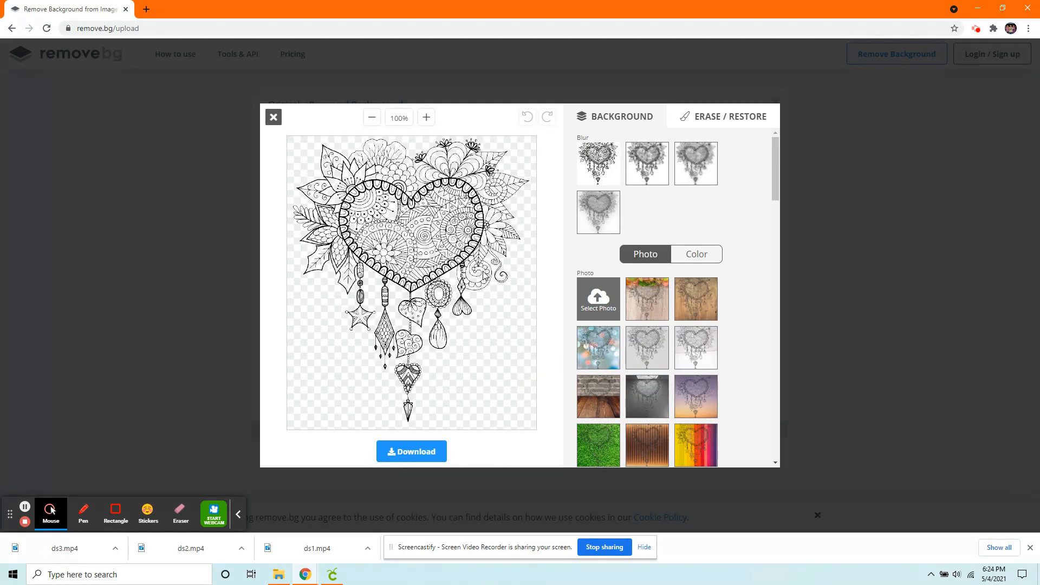
pyautogui.moveTo(627, 351)
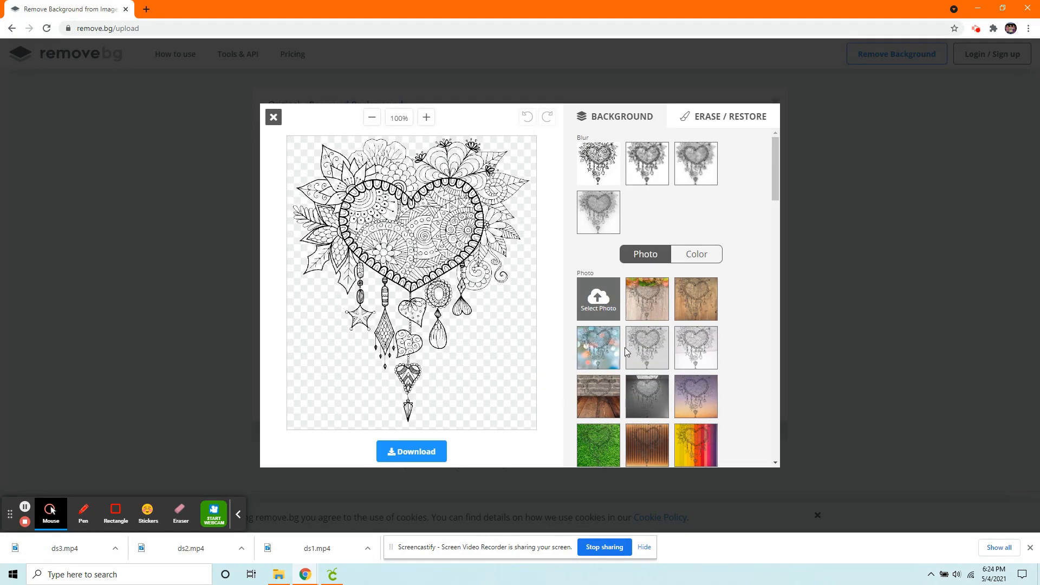
pyautogui.scroll(-3)
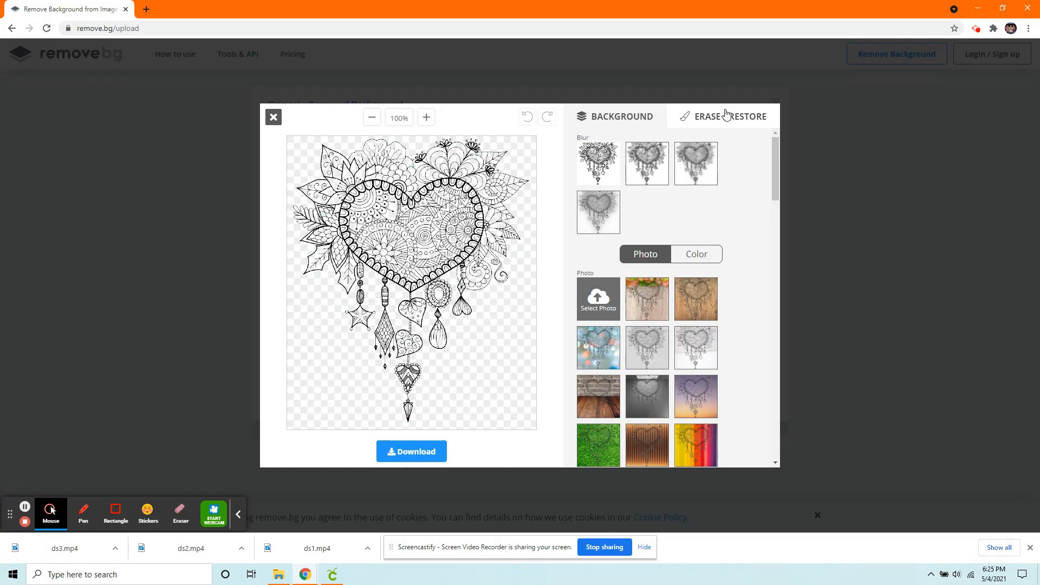
pyautogui.moveTo(695, 126)
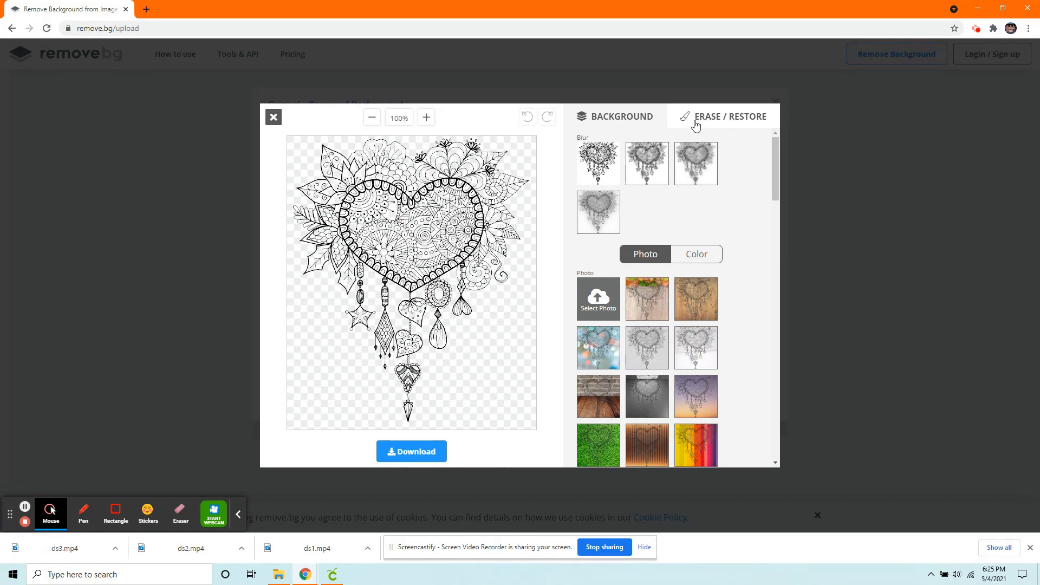
pyautogui.click(722, 117)
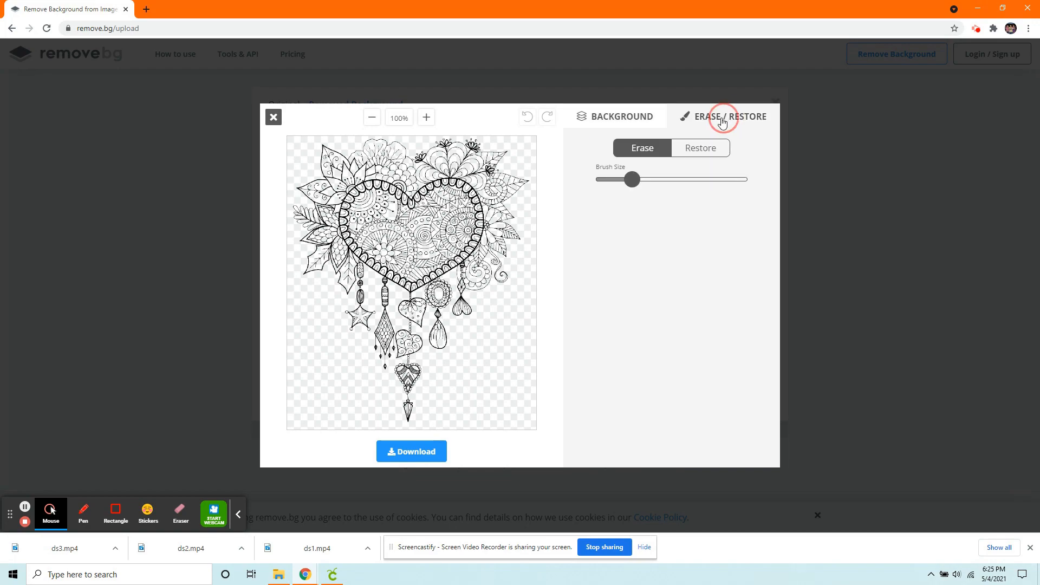
pyautogui.click(425, 117)
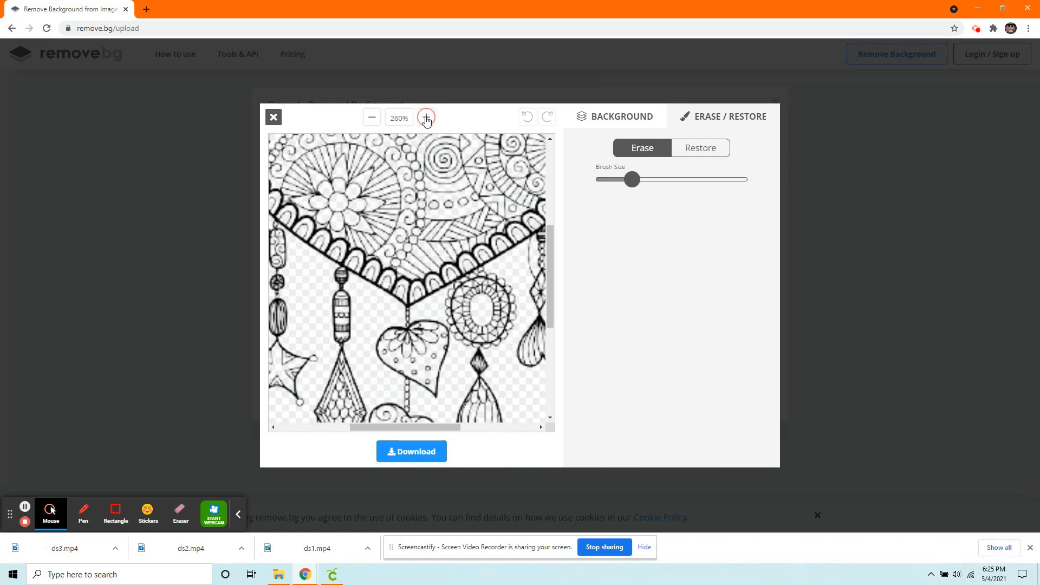
pyautogui.click(426, 117)
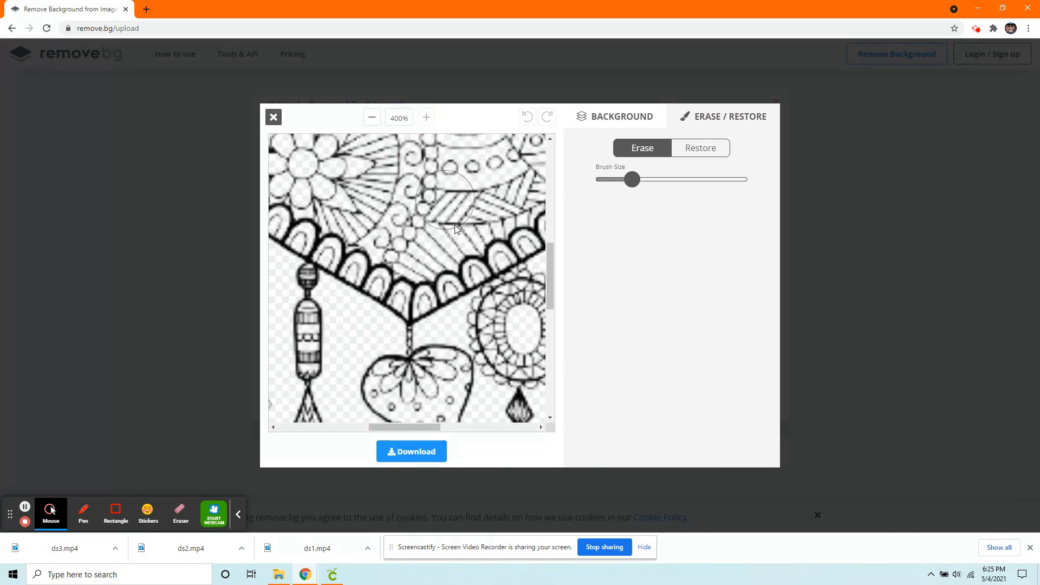
pyautogui.moveTo(631, 179); pyautogui.dragTo(594, 179)
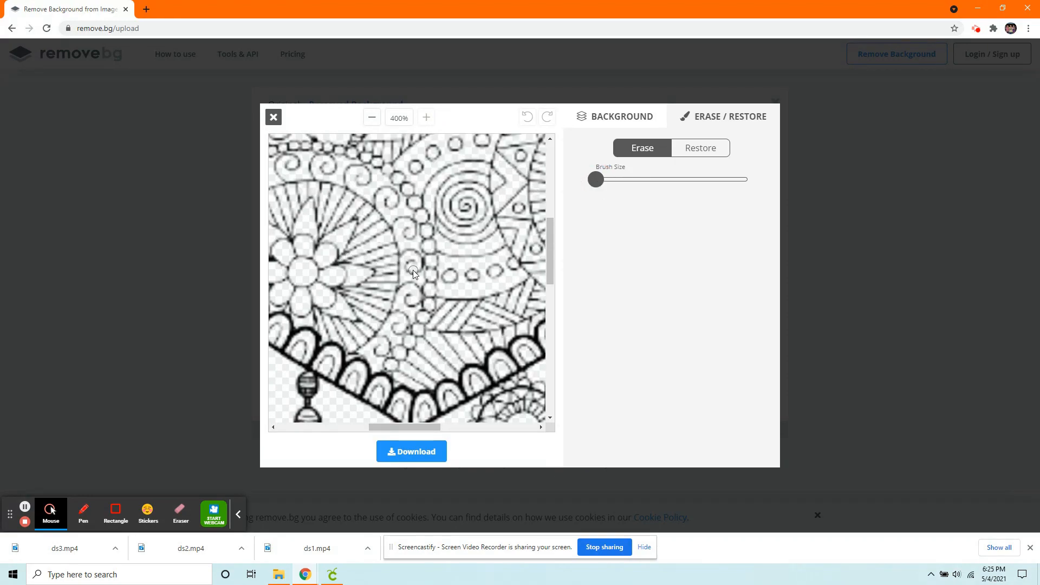
pyautogui.moveTo(410, 265)
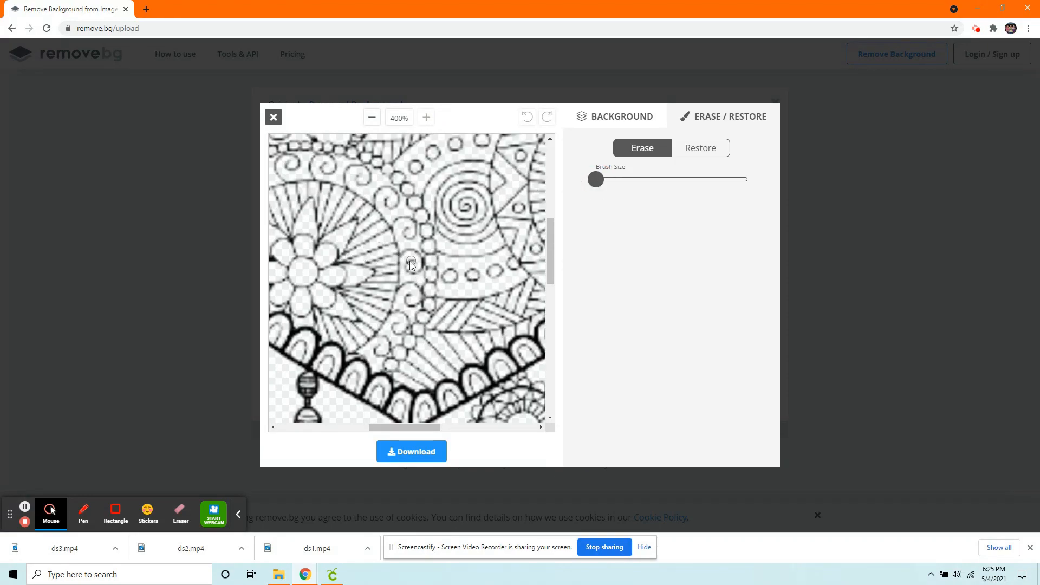
# - Erase a small part of the dotted line inside the heart
pyautogui.click(409, 259)
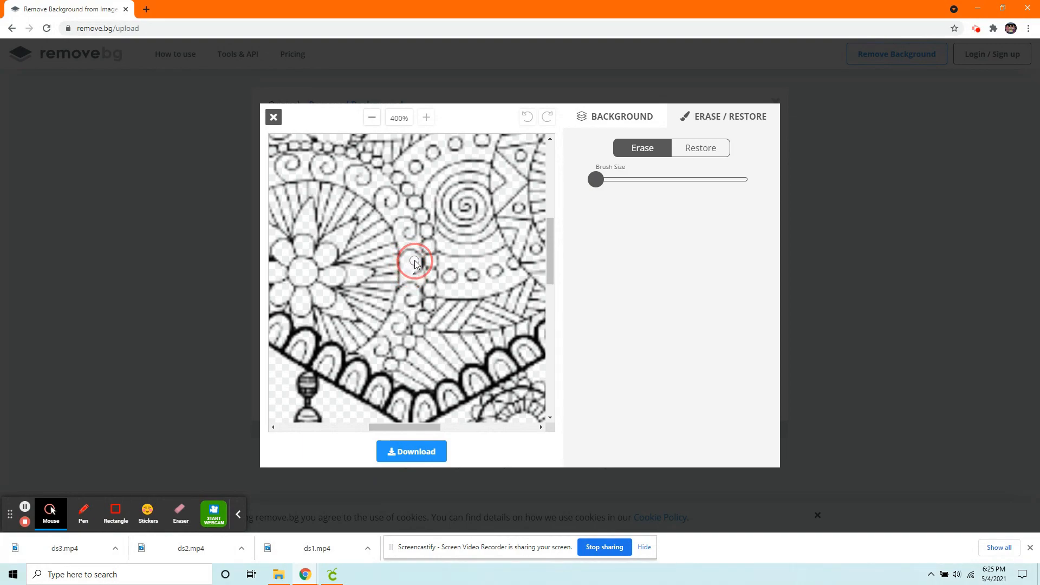
pyautogui.moveTo(415, 260); pyautogui.dragTo(418, 269)
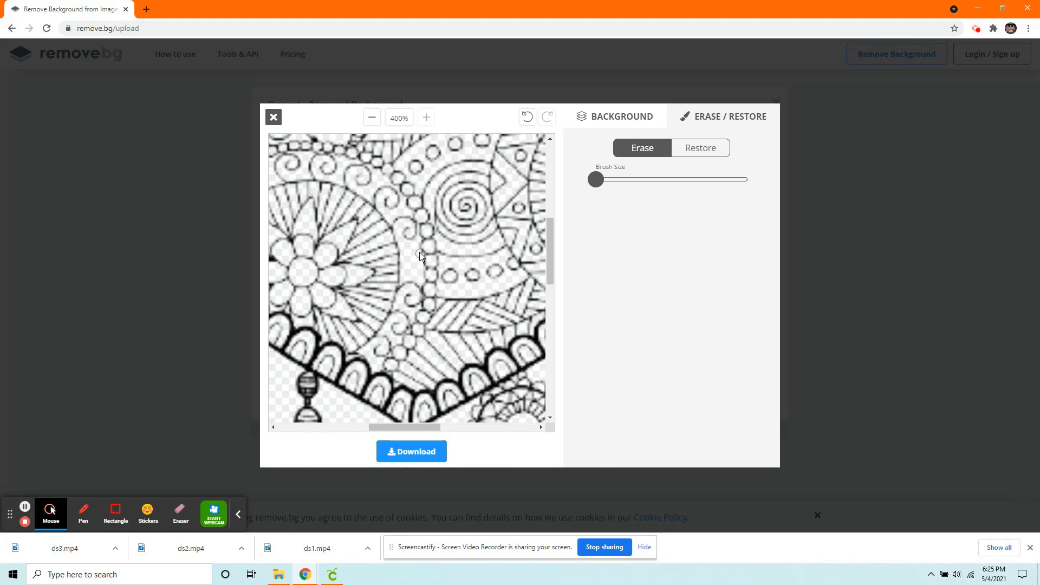
pyautogui.moveTo(497, 265)
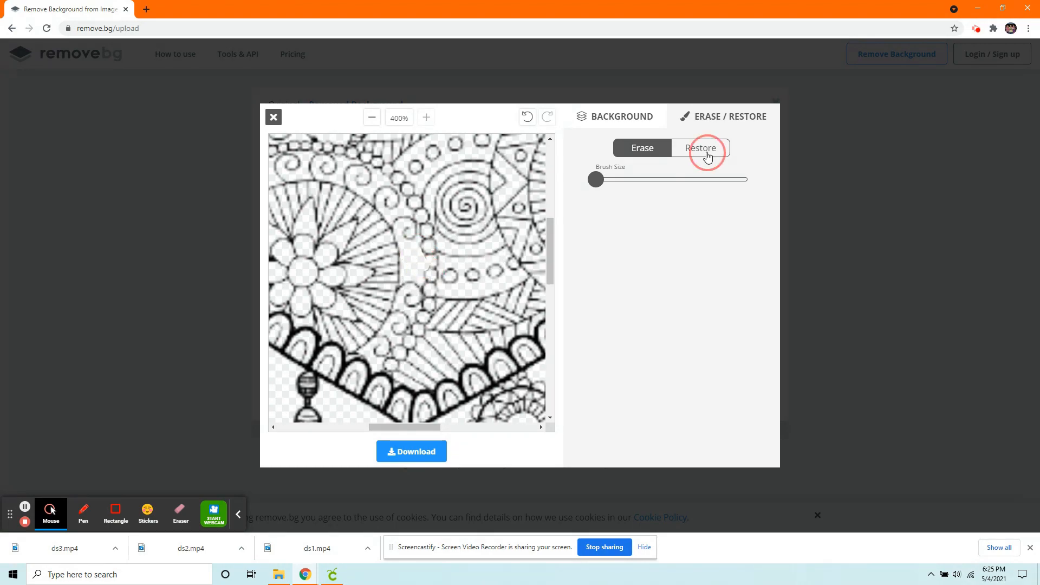
# - Restore the erased dots inside the heart and touch up between the hanging pendants
pyautogui.click(701, 148)
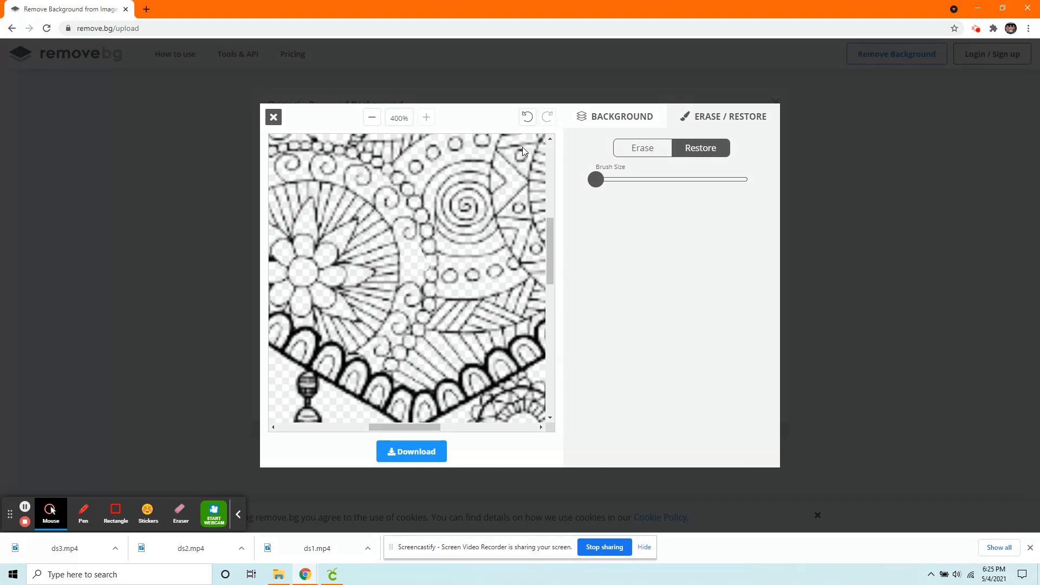
pyautogui.moveTo(427, 261)
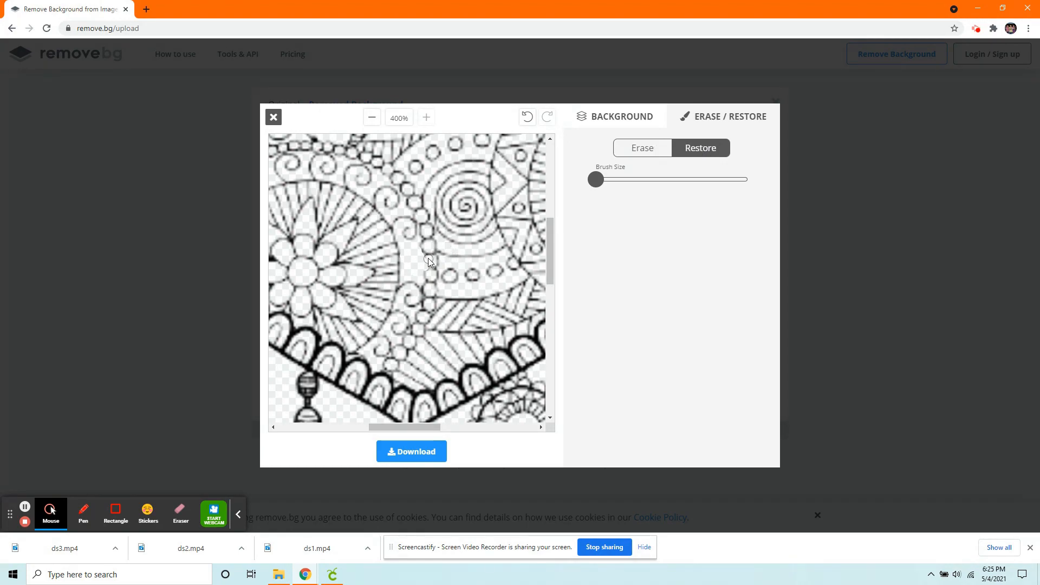
pyautogui.click(429, 267)
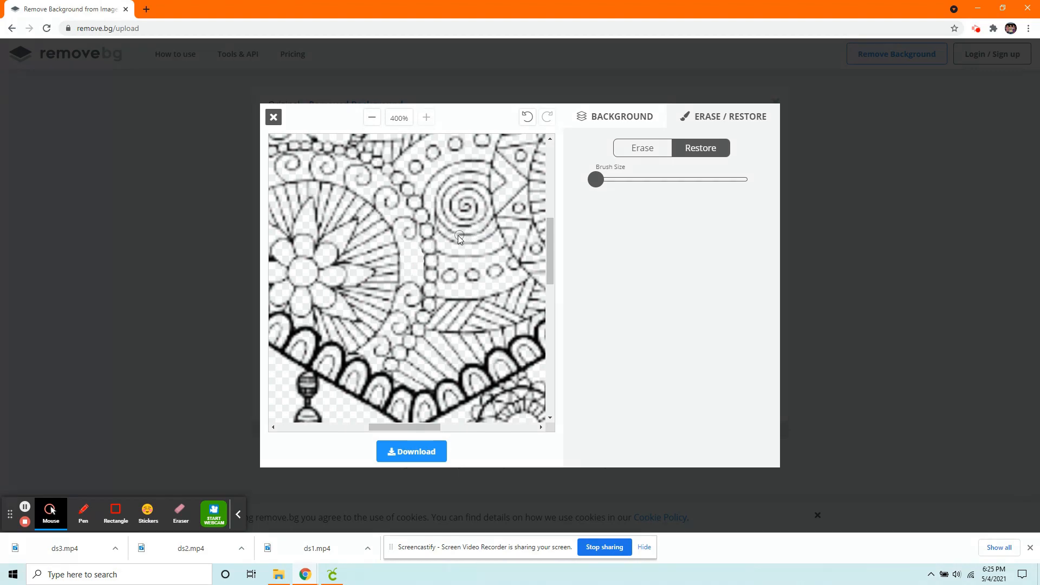
pyautogui.moveTo(460, 238); pyautogui.dragTo(409, 285)
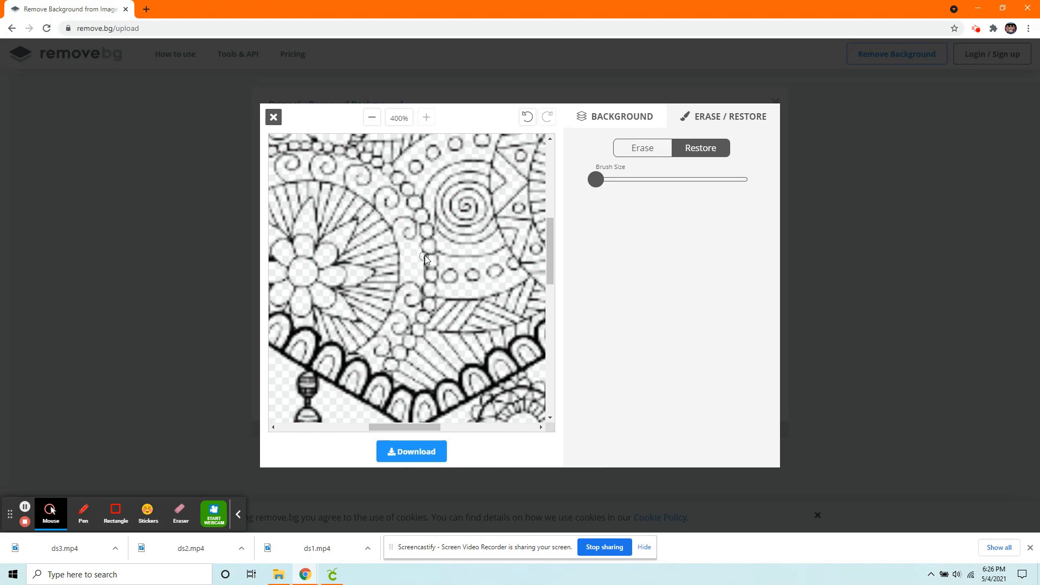
pyautogui.moveTo(429, 273)
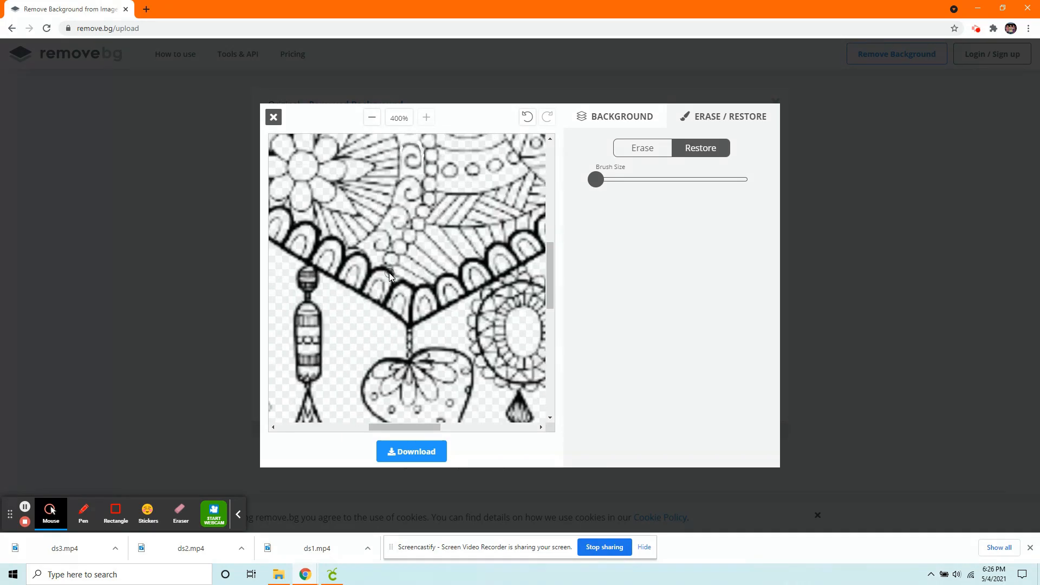
pyautogui.scroll(-3)
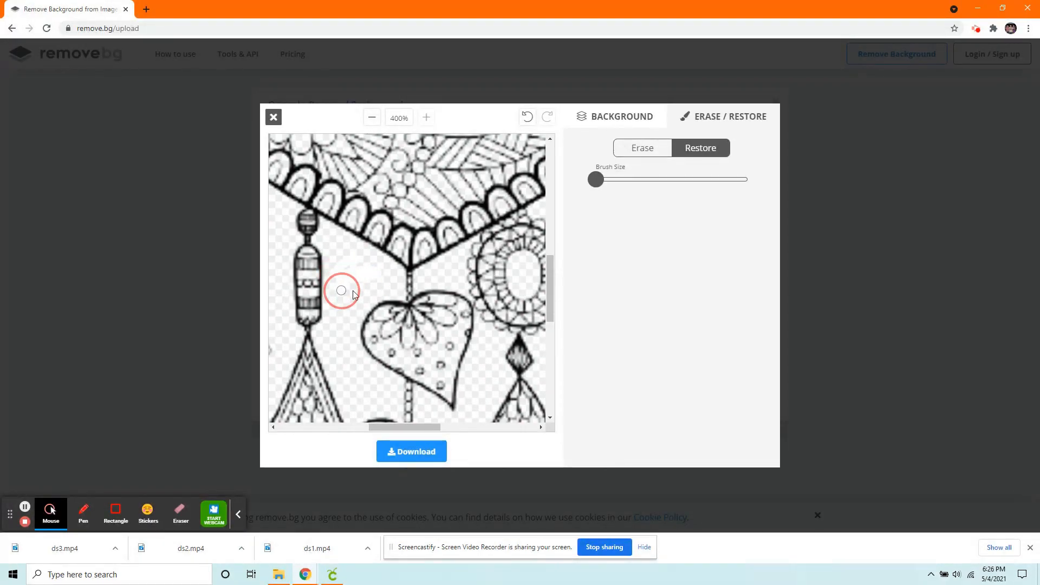
pyautogui.moveTo(341, 290); pyautogui.dragTo(425, 288)
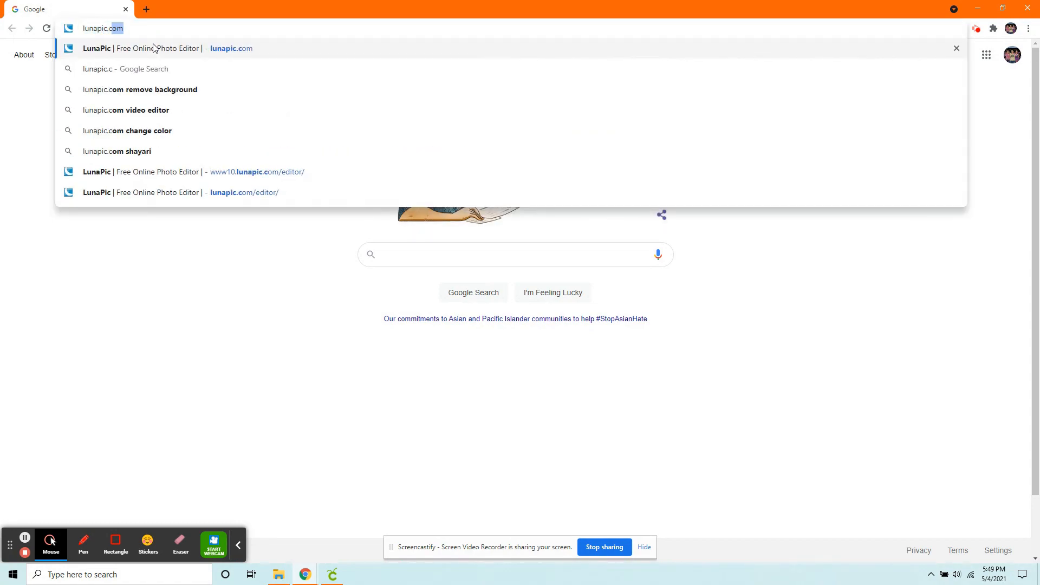
# - Open LunaPic's online editor and upload the dreamcatcher image
pyautogui.click(165, 48)
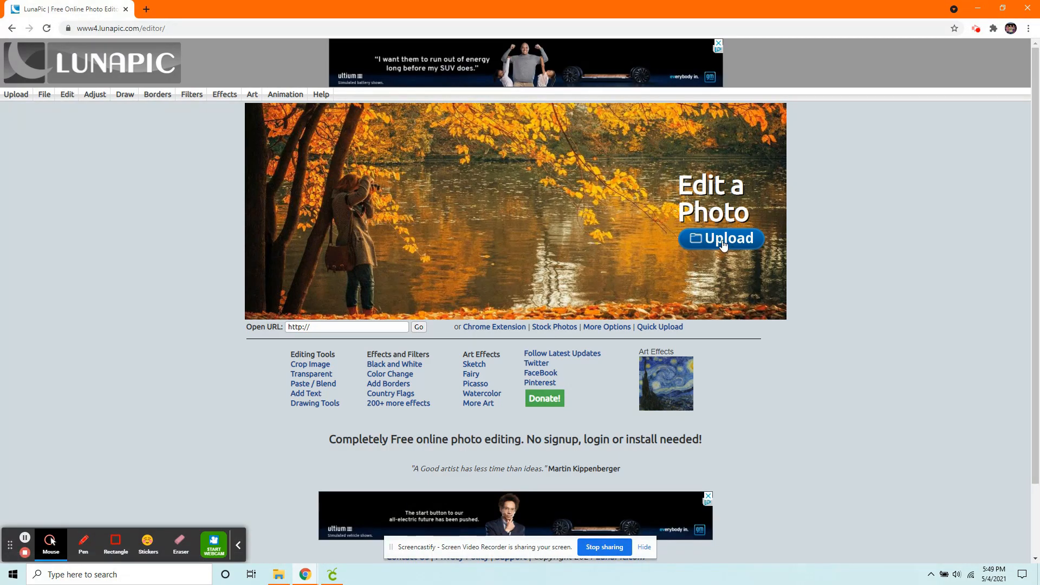
pyautogui.click(720, 238)
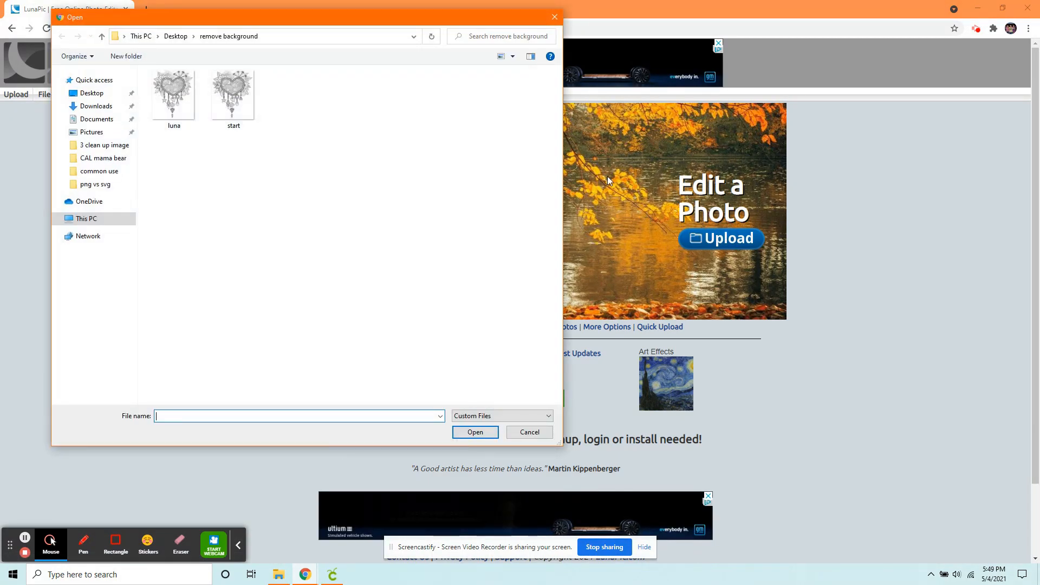
pyautogui.click(173, 93)
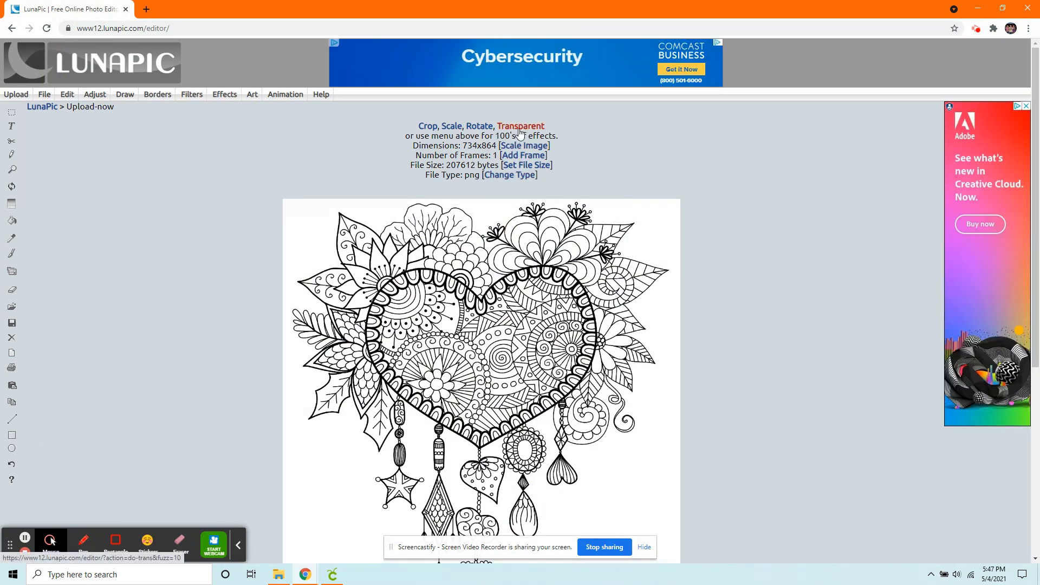
# - Make the white background transparent everywhere using Transparent Color mode
pyautogui.click(521, 126)
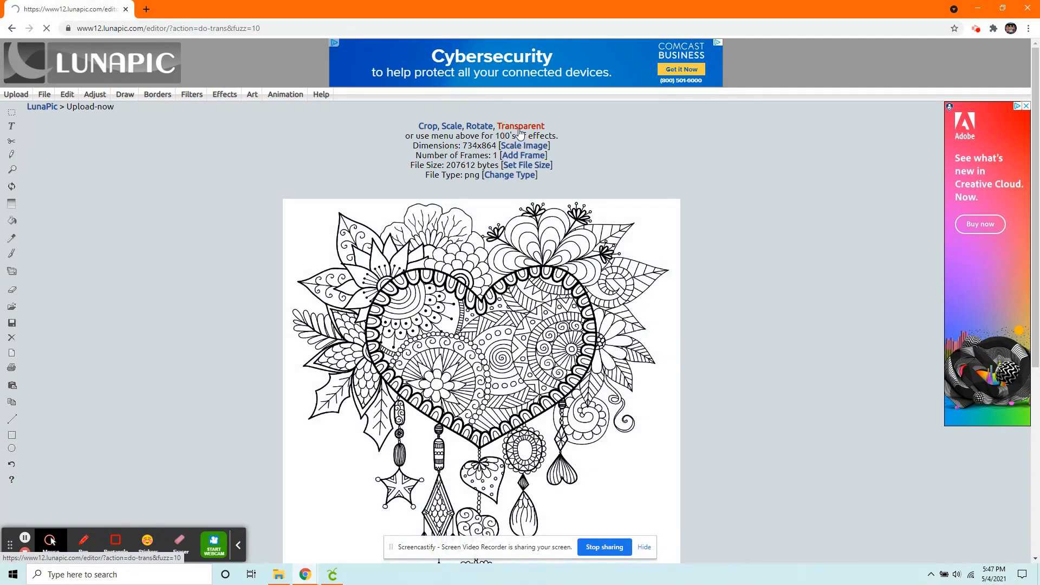
pyautogui.click(522, 126)
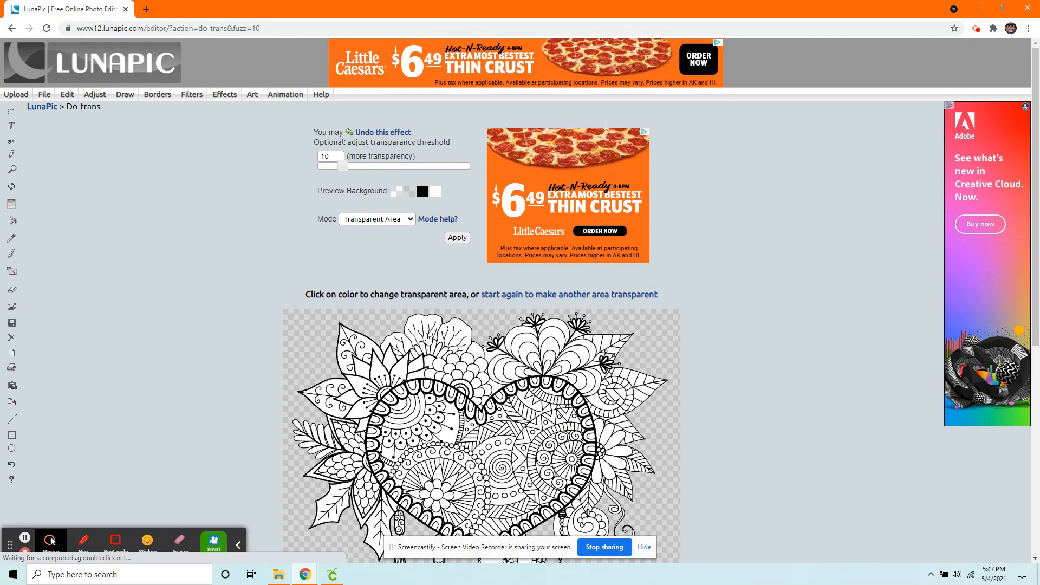
pyautogui.doubleClick(326, 219)
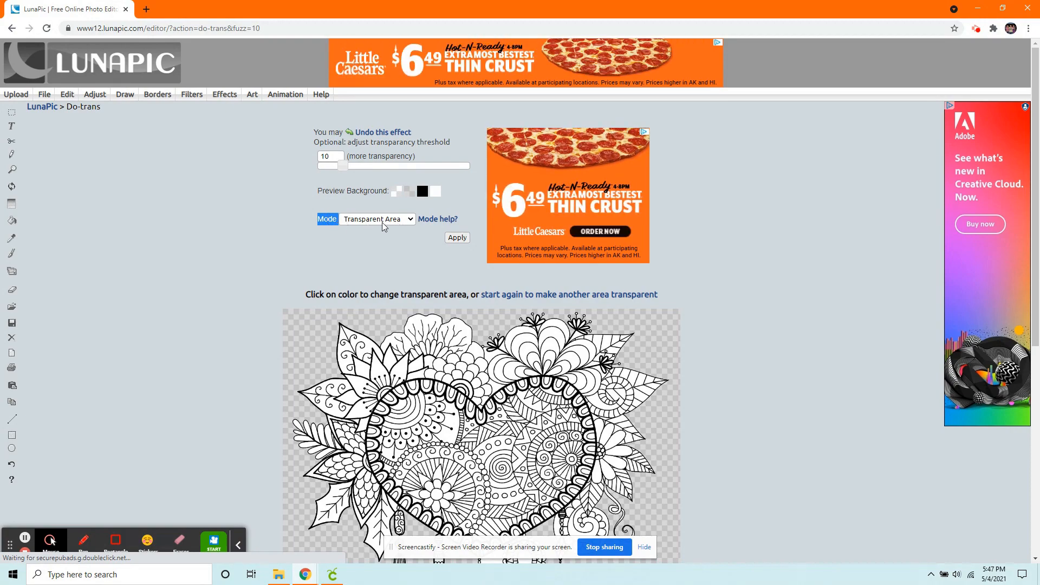
pyautogui.click(377, 219)
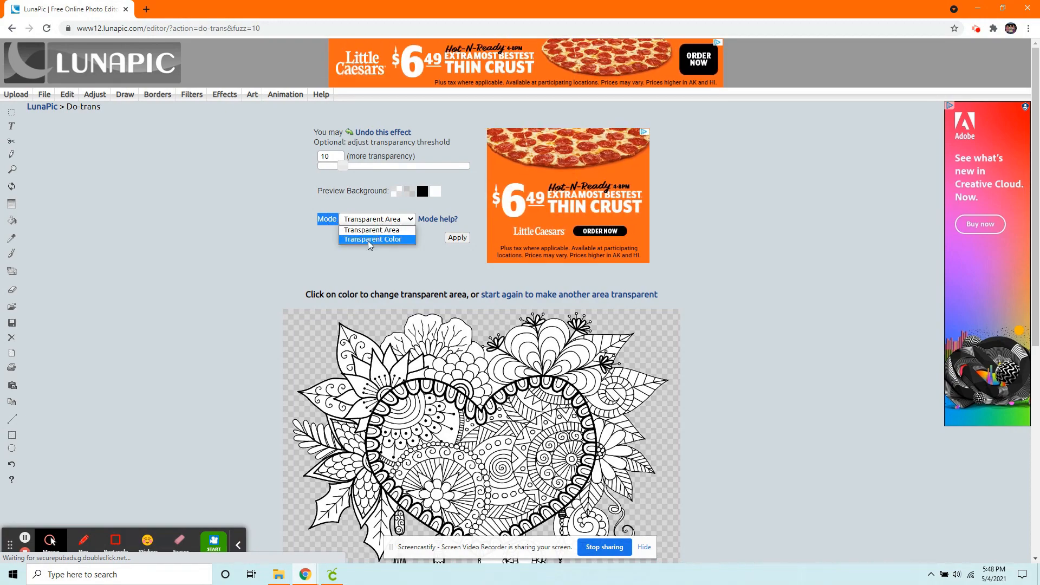
pyautogui.click(374, 238)
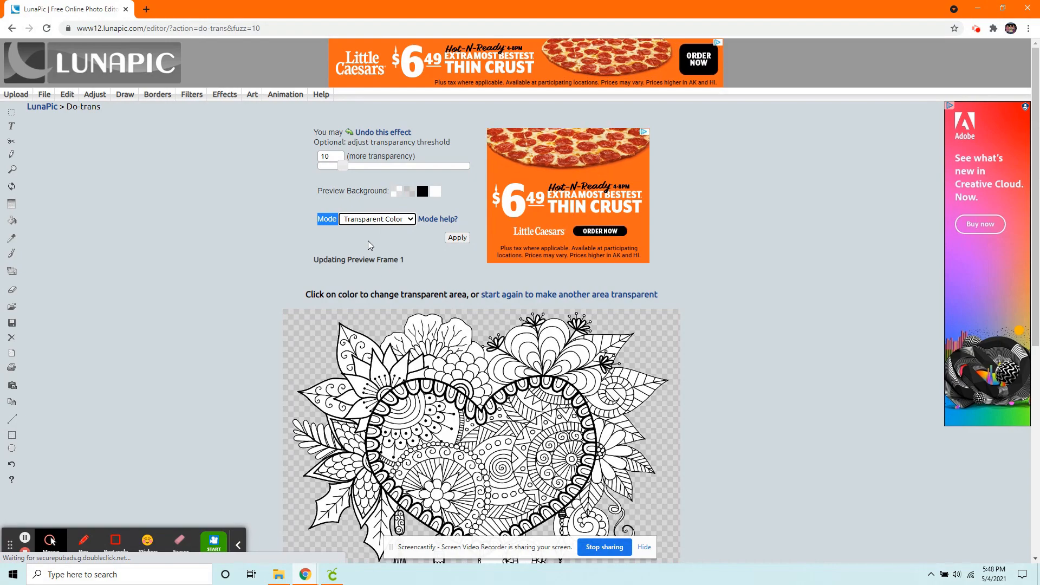
pyautogui.scroll(-3)
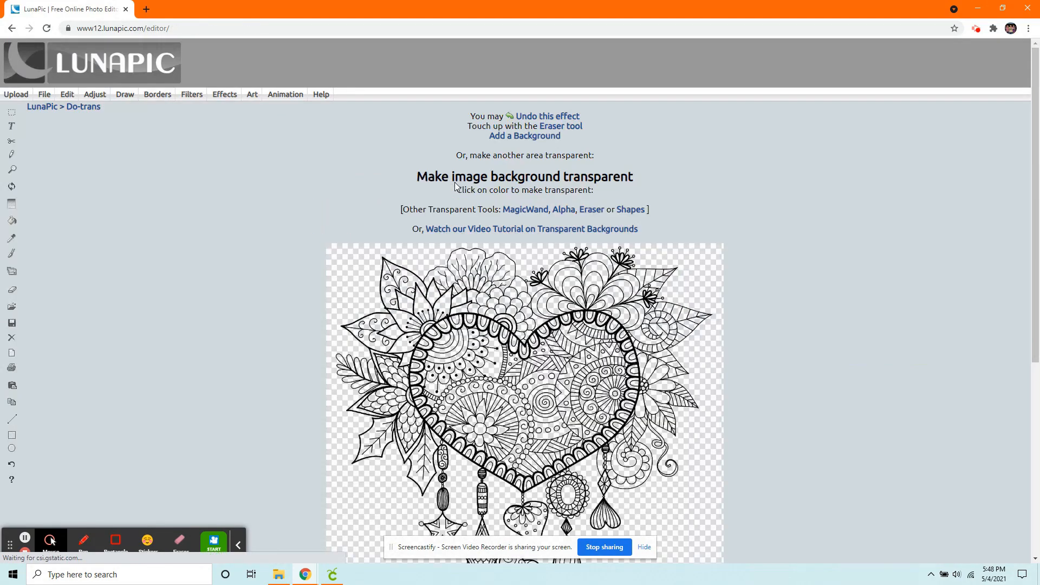
# - Save the transparent dreamcatcher as a PNG named luna in the remove background folder
pyautogui.scroll(-3)
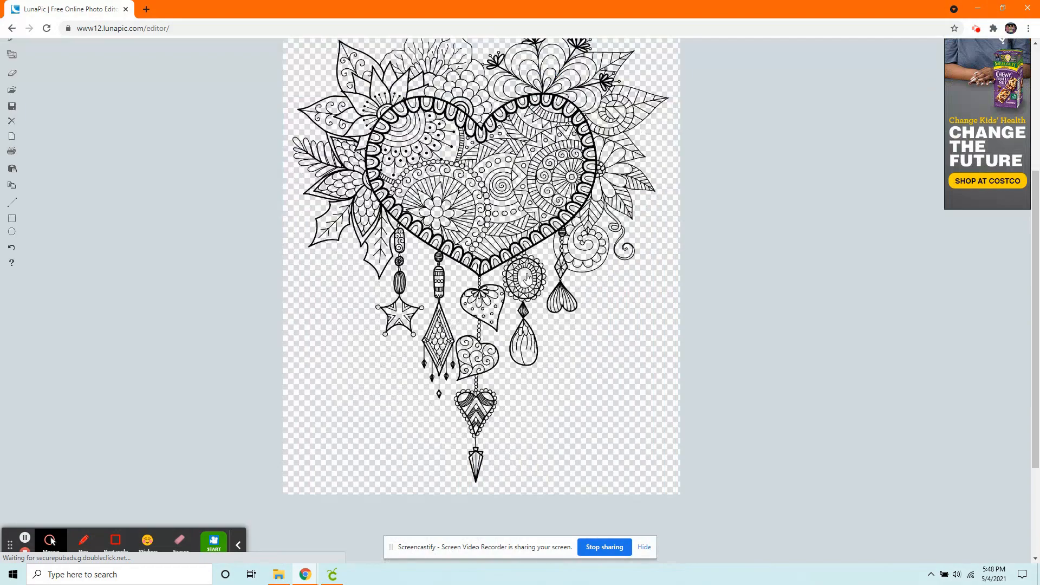
pyautogui.scroll(-3)
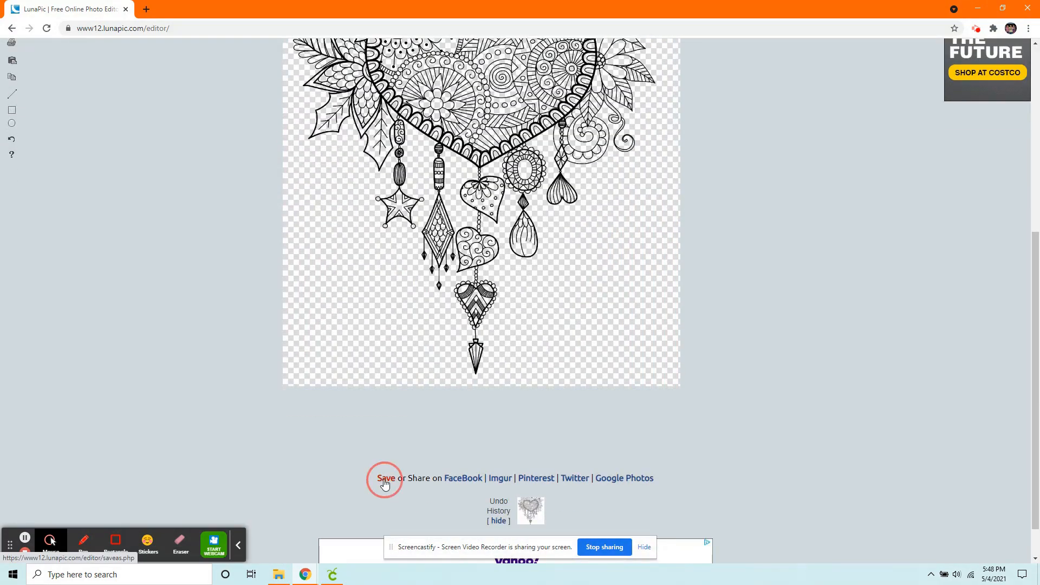
pyautogui.click(386, 478)
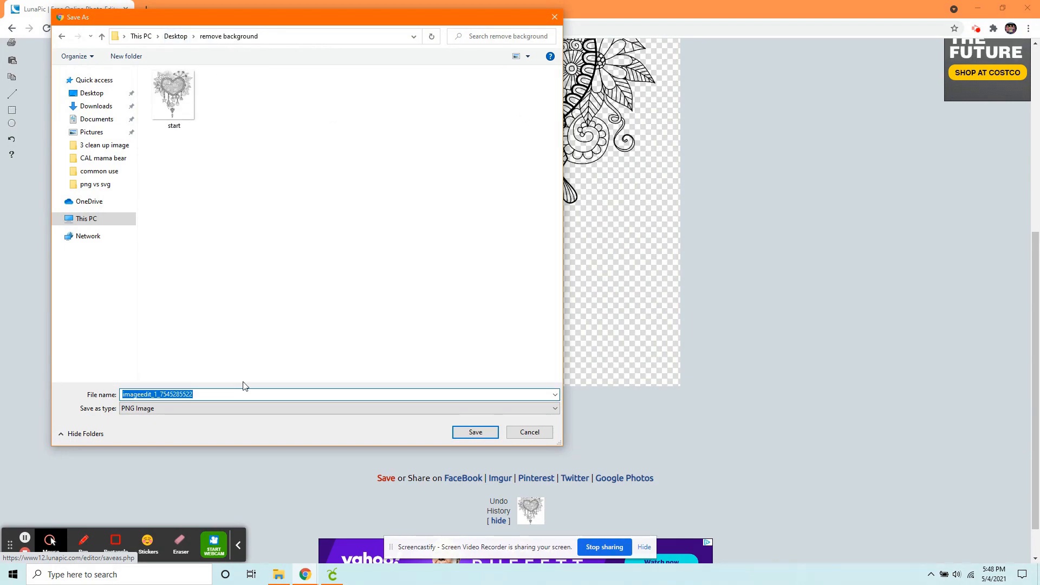
pyautogui.write('luna')
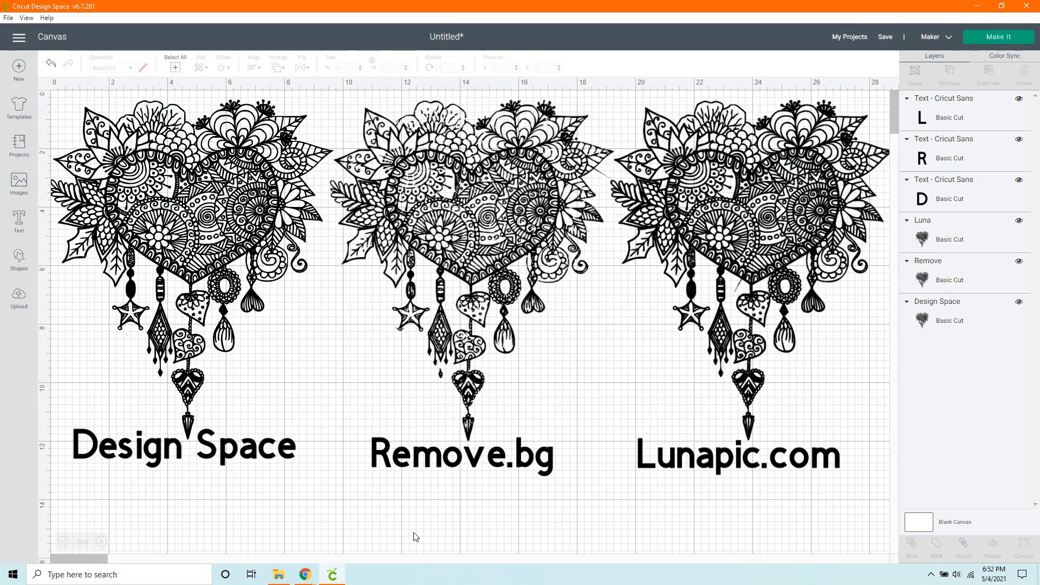
pyautogui.moveTo(228, 181)
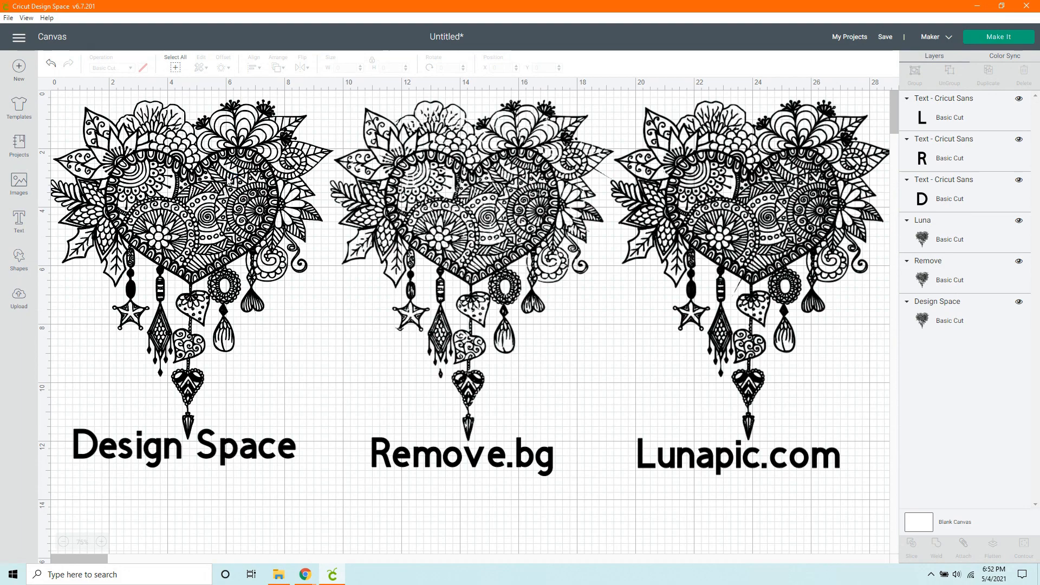
pyautogui.moveTo(178, 131)
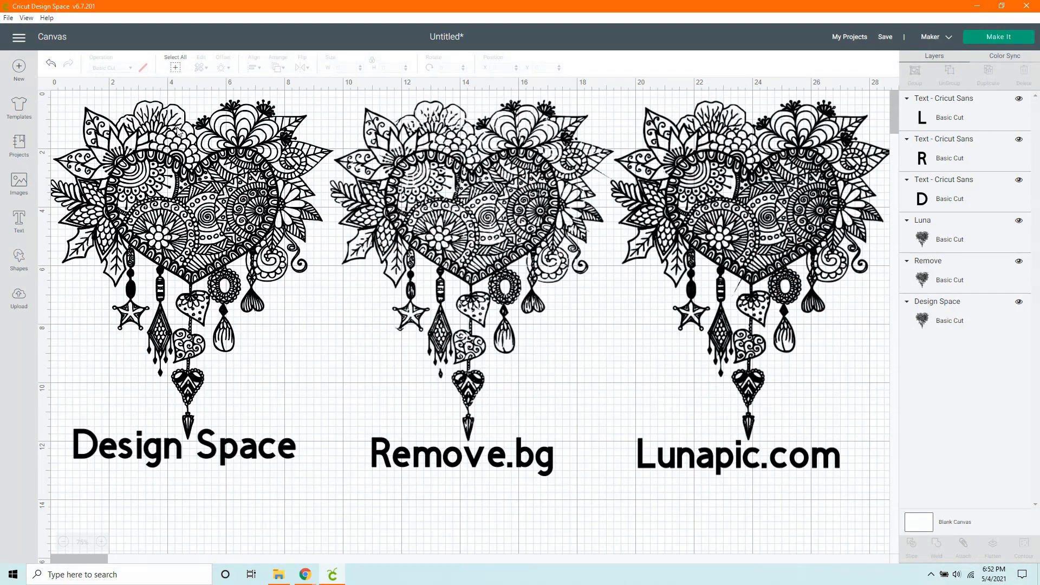
pyautogui.moveTo(125, 155)
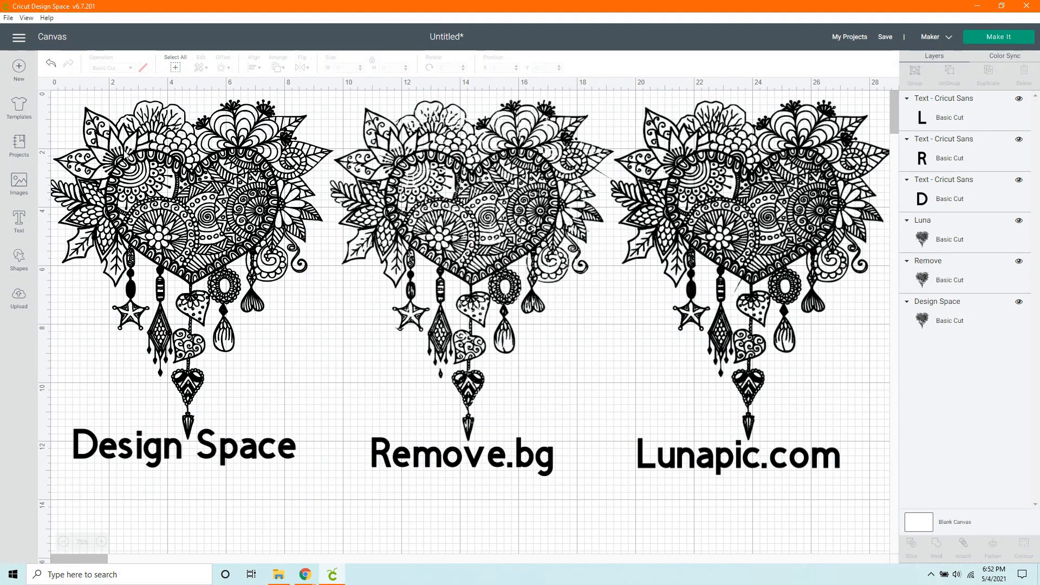
pyautogui.moveTo(219, 209)
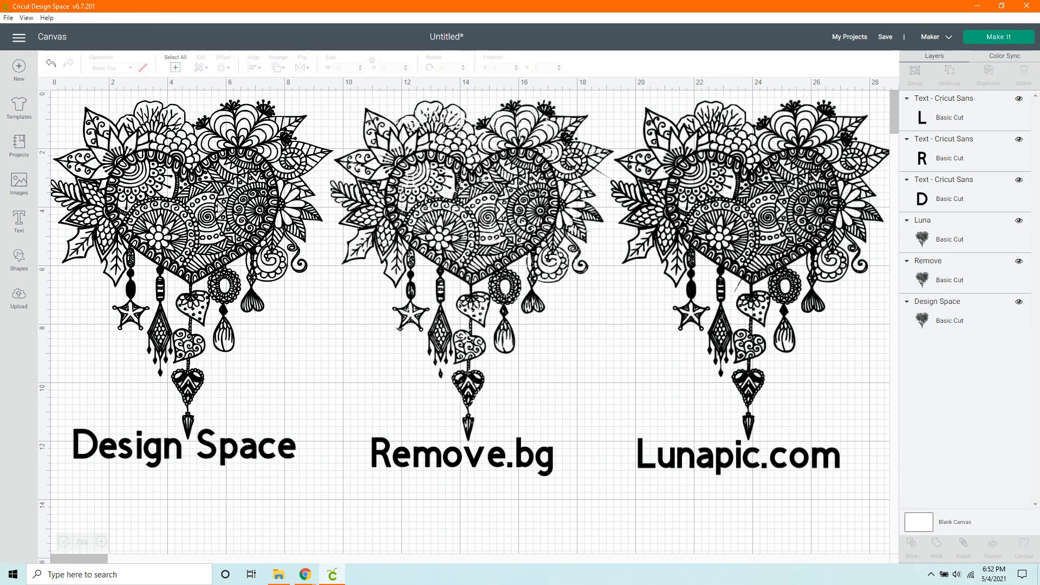
pyautogui.moveTo(220, 209)
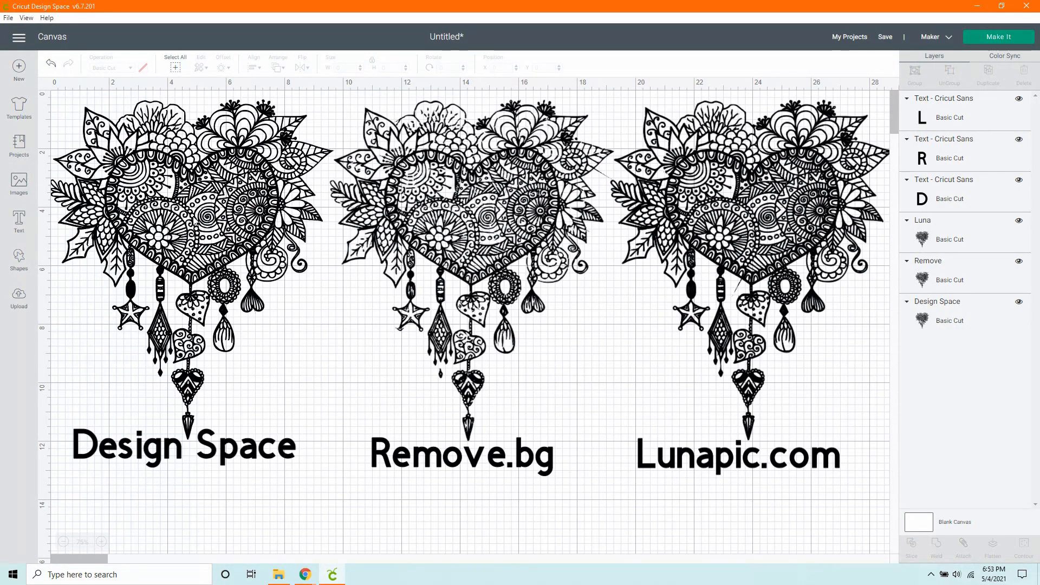
pyautogui.moveTo(194, 221)
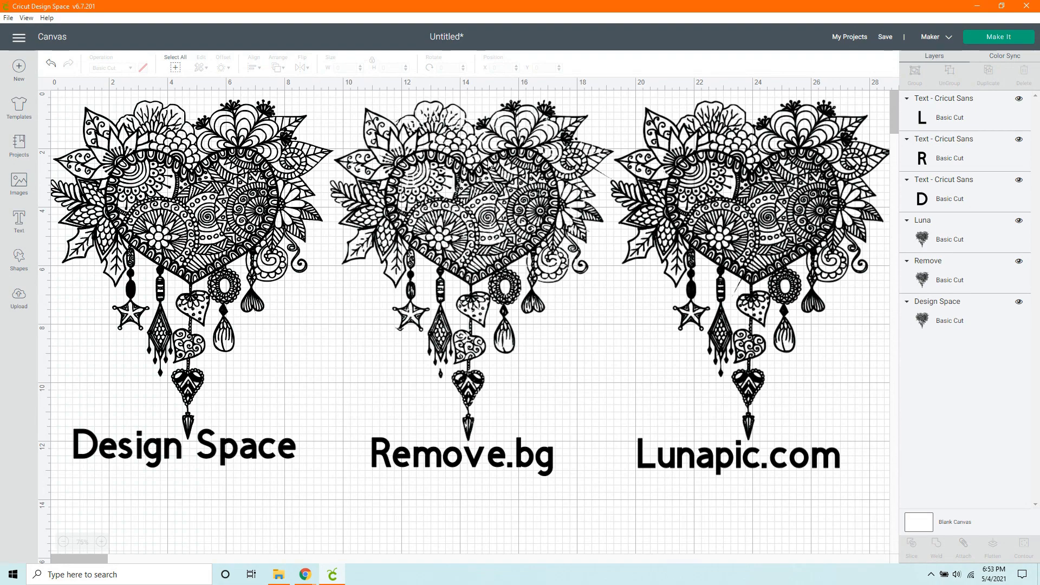
pyautogui.moveTo(425, 110)
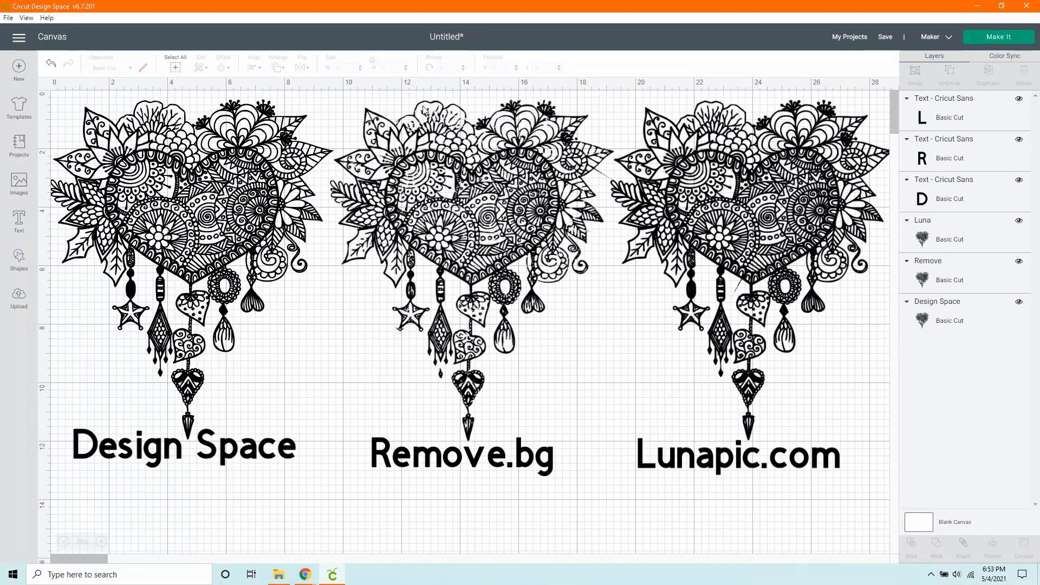
pyautogui.moveTo(404, 188)
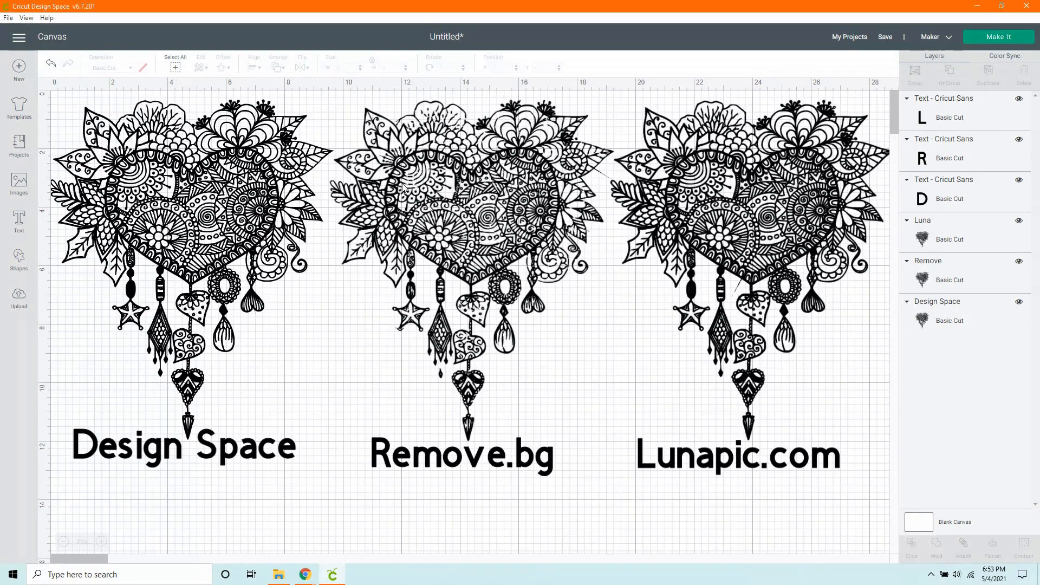
pyautogui.moveTo(421, 294)
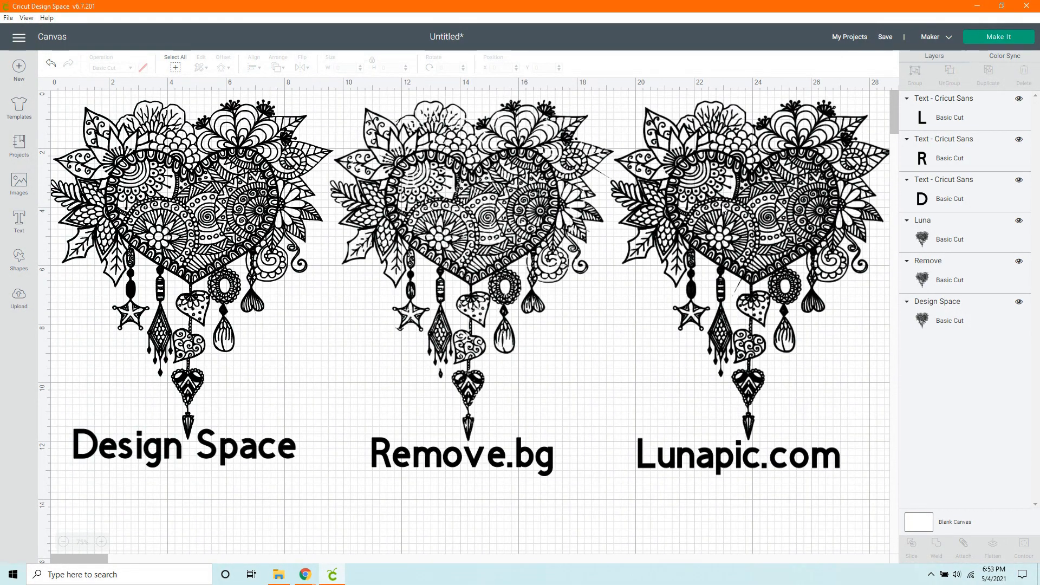
pyautogui.moveTo(722, 208)
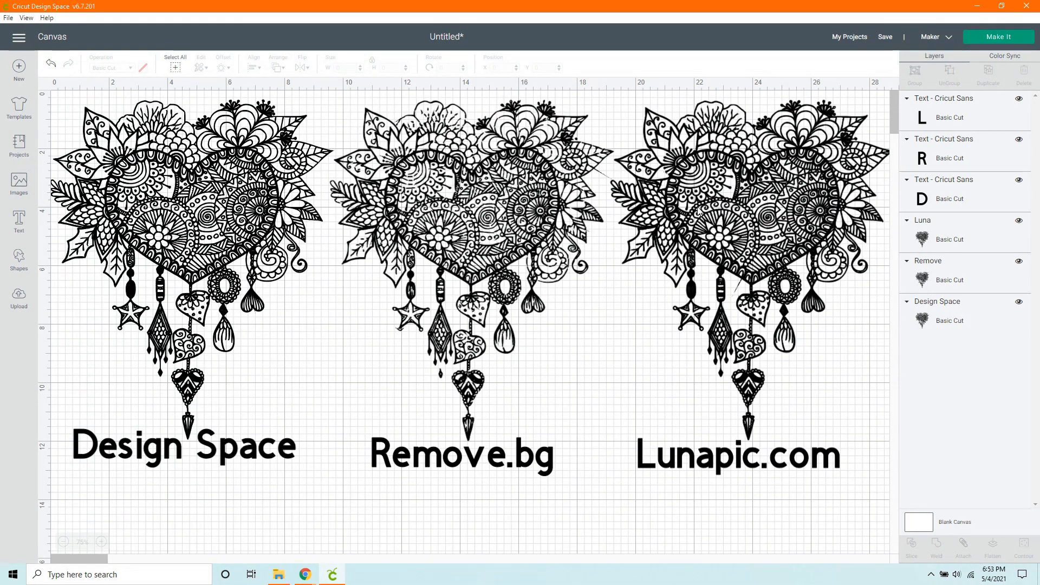
pyautogui.click(102, 541)
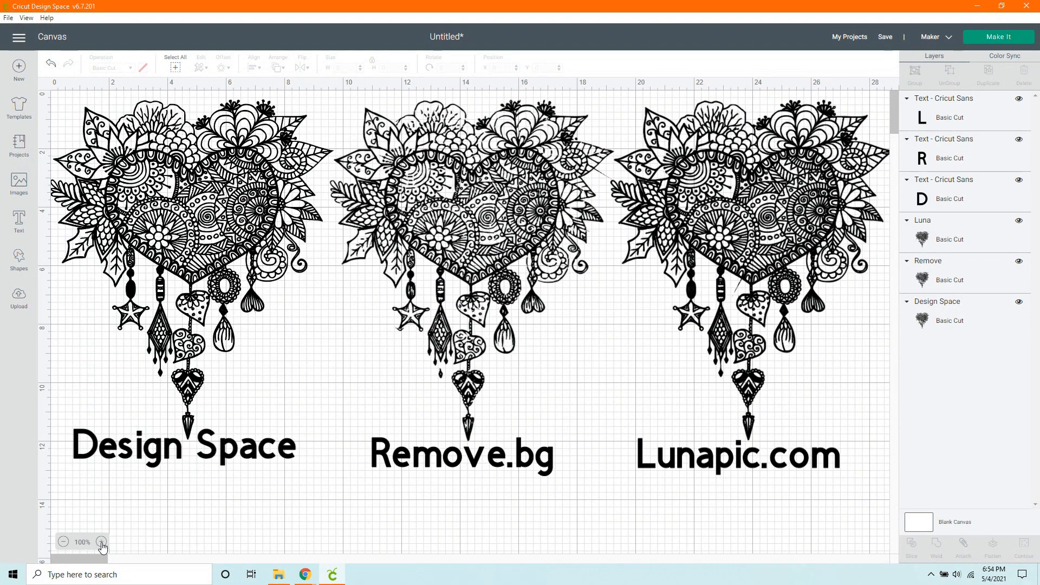
# - Magnify the canvas onto the Design Space dreamcatcher's detailed linework
pyautogui.click(102, 542)
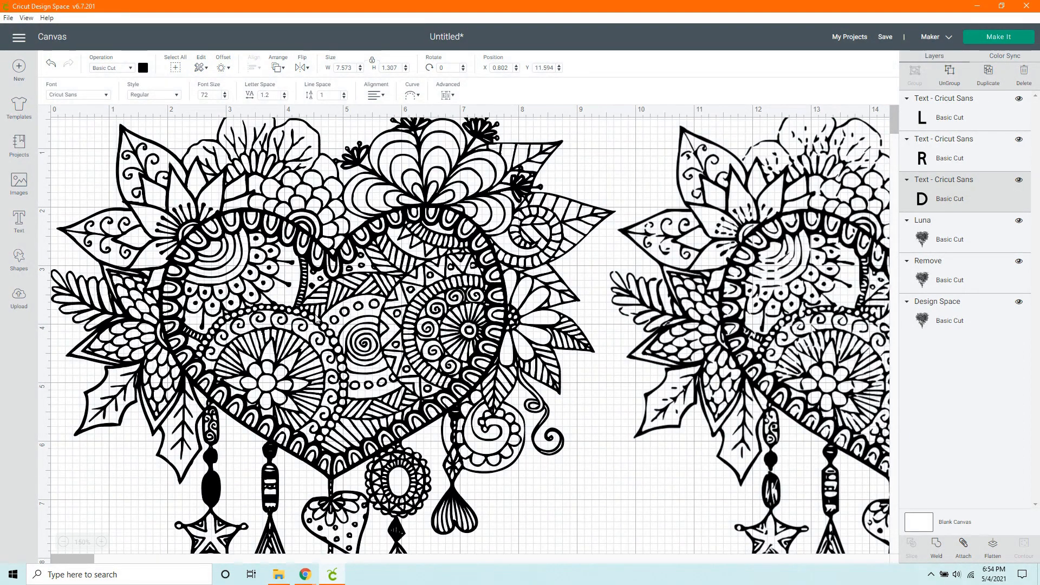
pyautogui.moveTo(409, 281)
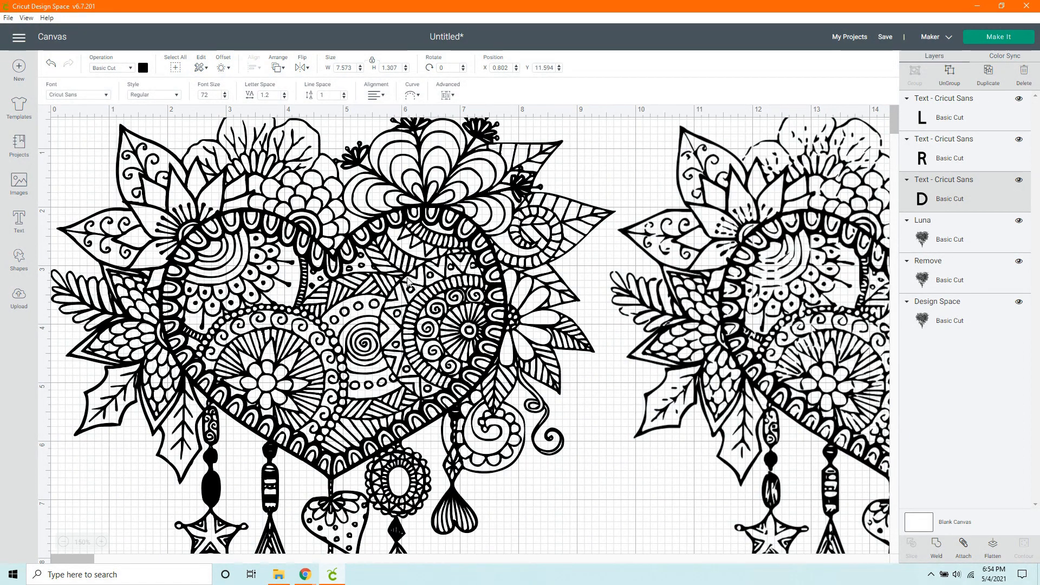
pyautogui.moveTo(231, 209)
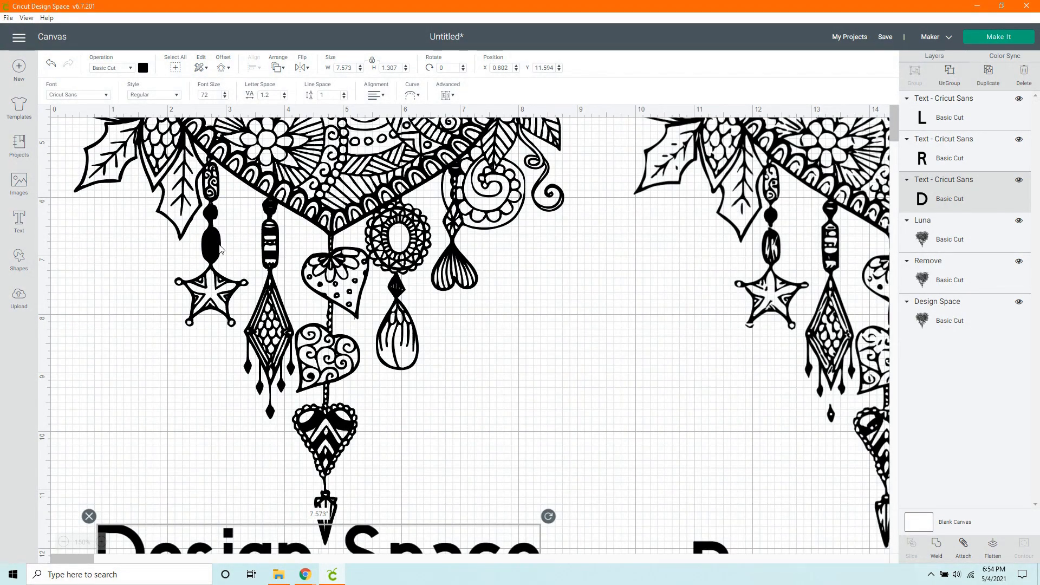
pyautogui.moveTo(215, 222)
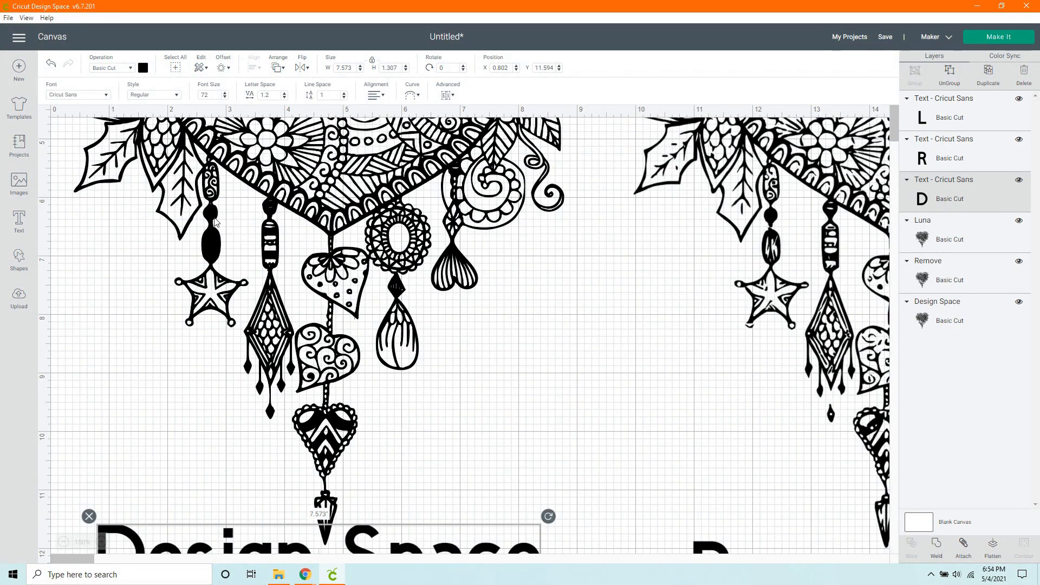
pyautogui.moveTo(212, 238)
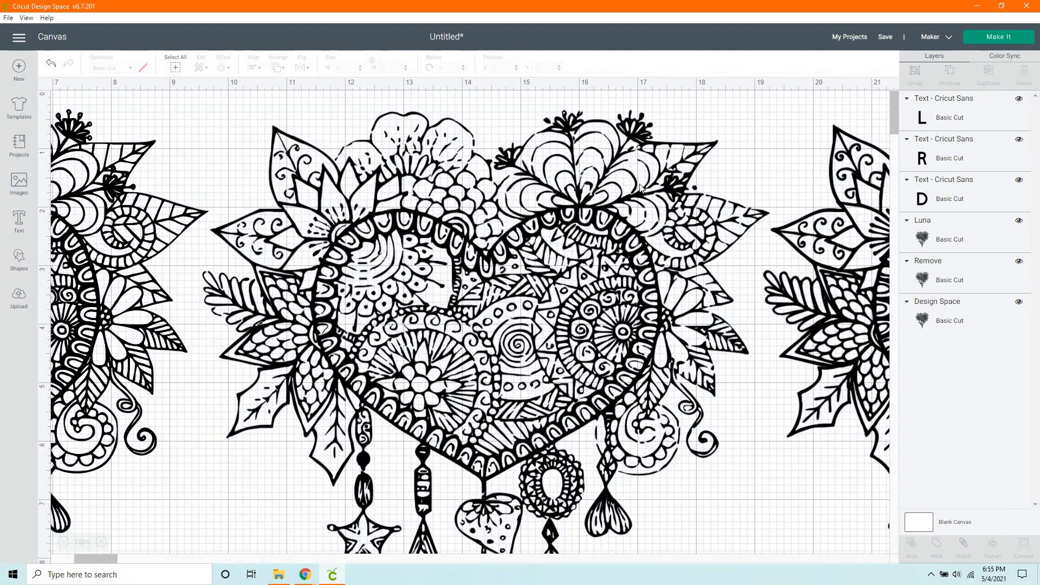
pyautogui.moveTo(509, 209)
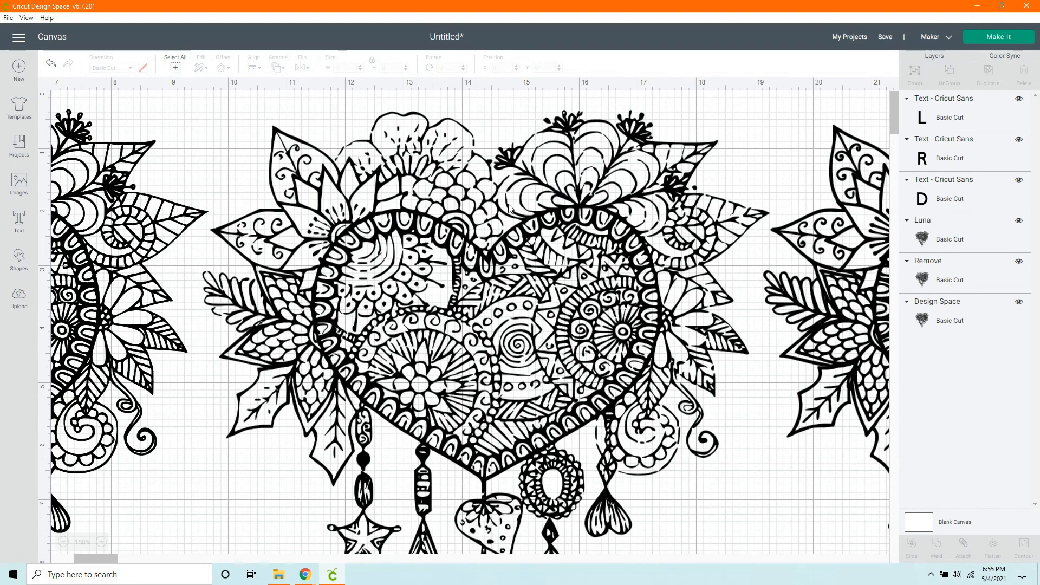
pyautogui.moveTo(459, 279)
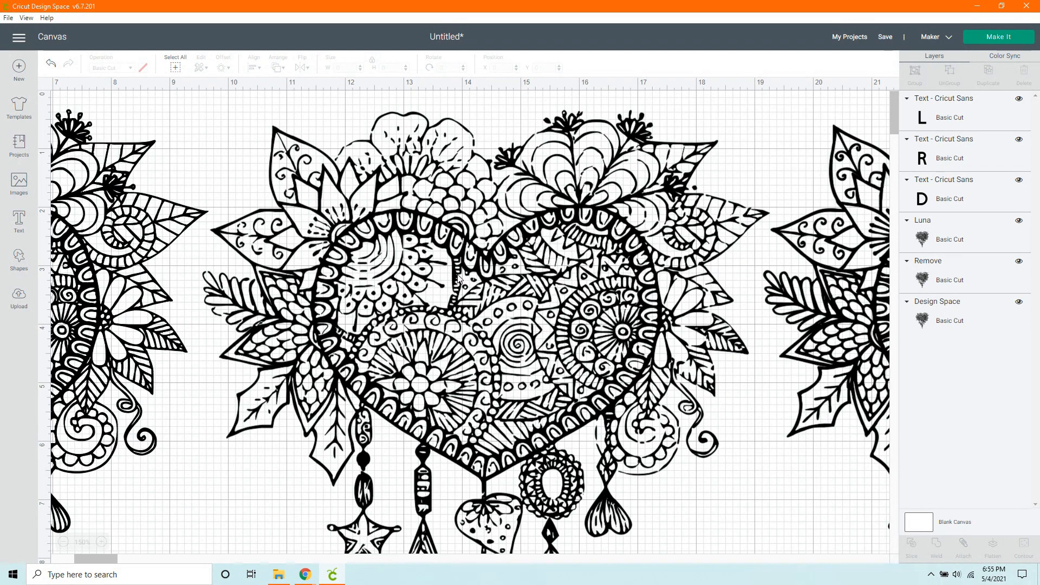
pyautogui.moveTo(429, 204)
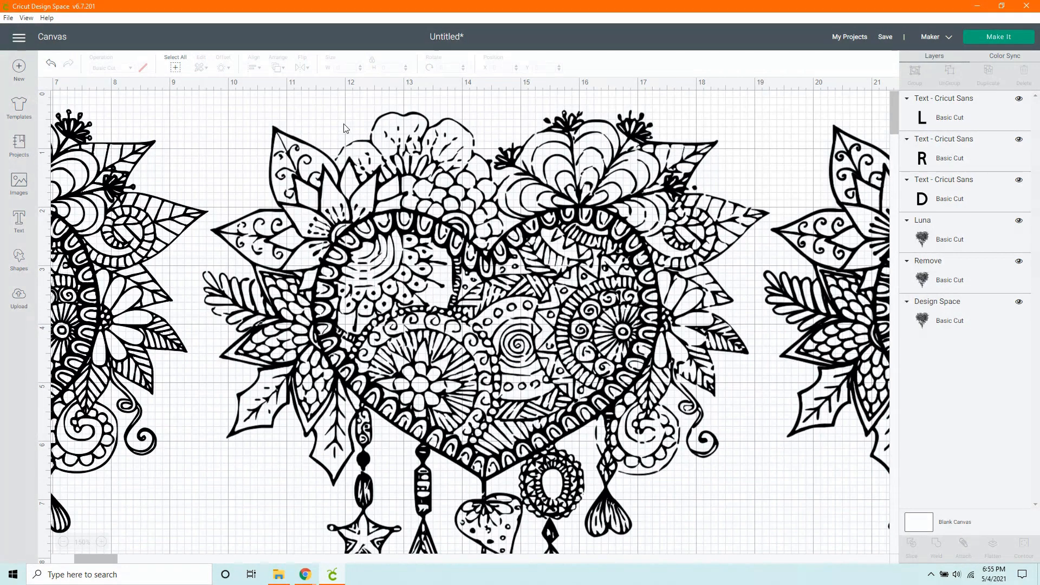
pyautogui.moveTo(282, 160)
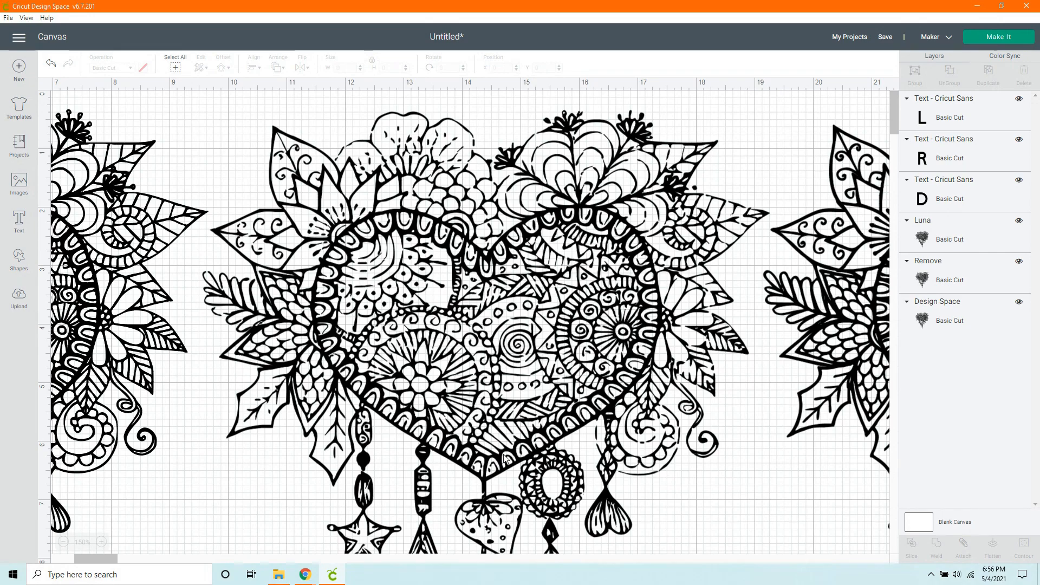
pyautogui.moveTo(408, 281)
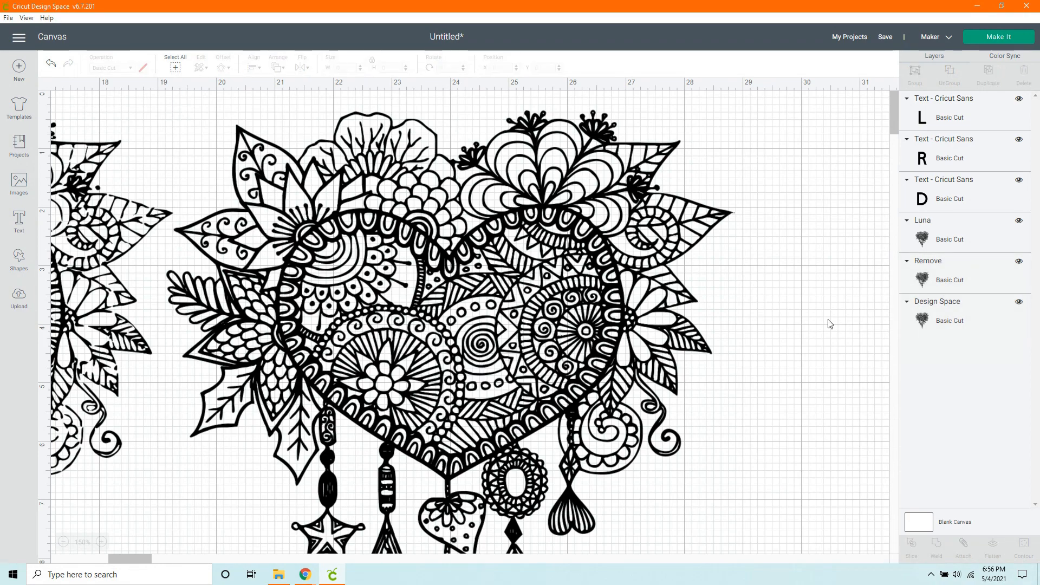
pyautogui.moveTo(378, 311)
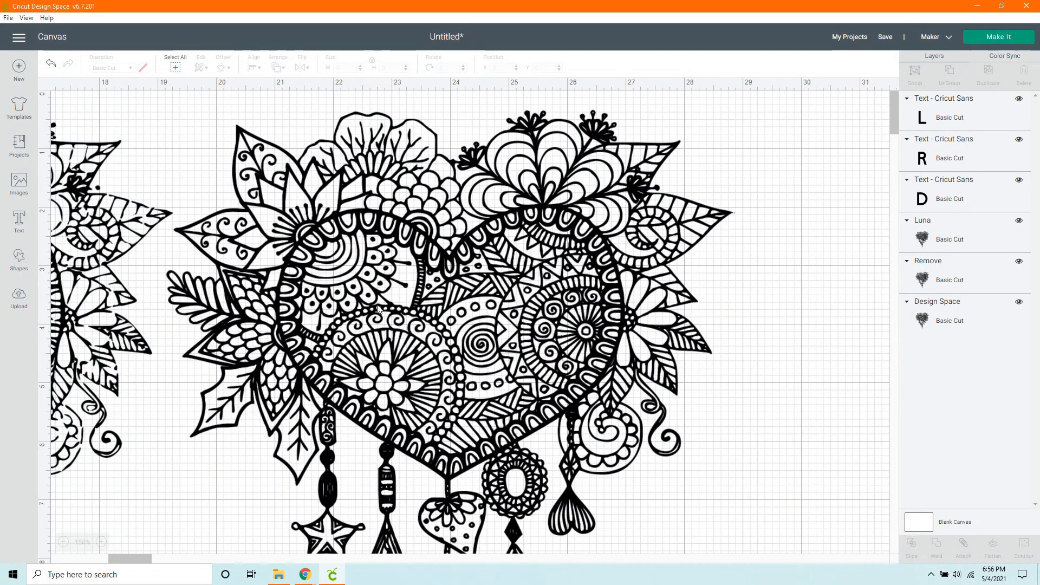
# - Move down the LunaPic dreamcatcher to view its lower pendants and hanging charms
pyautogui.scroll(-3)
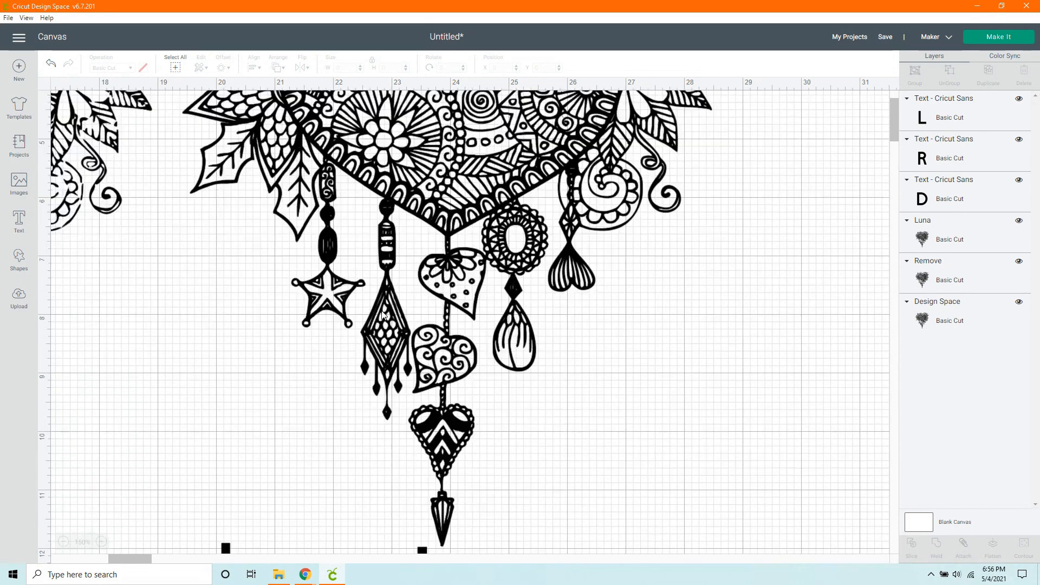
pyautogui.moveTo(309, 269)
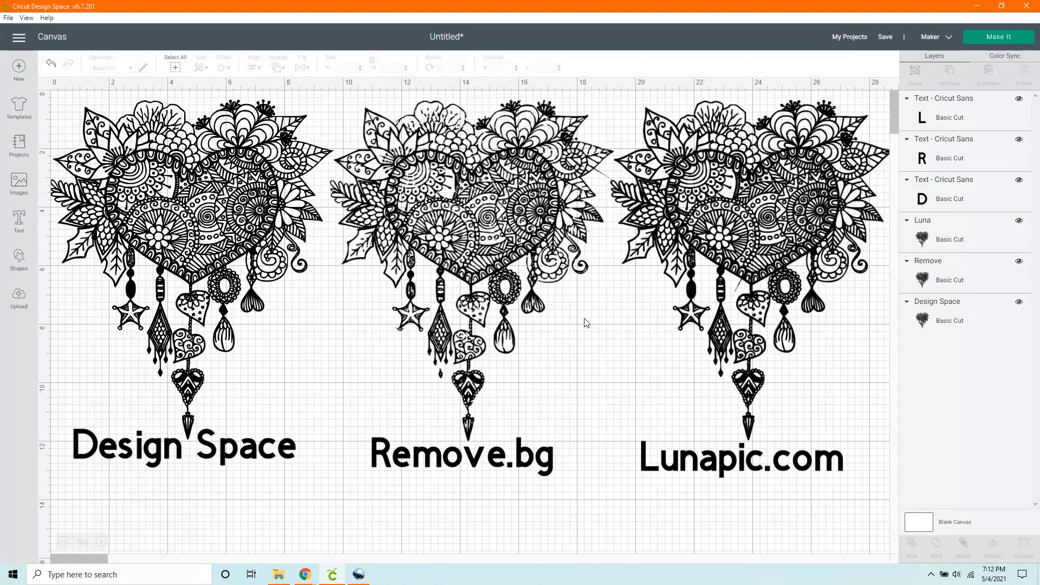
pyautogui.moveTo(588, 327)
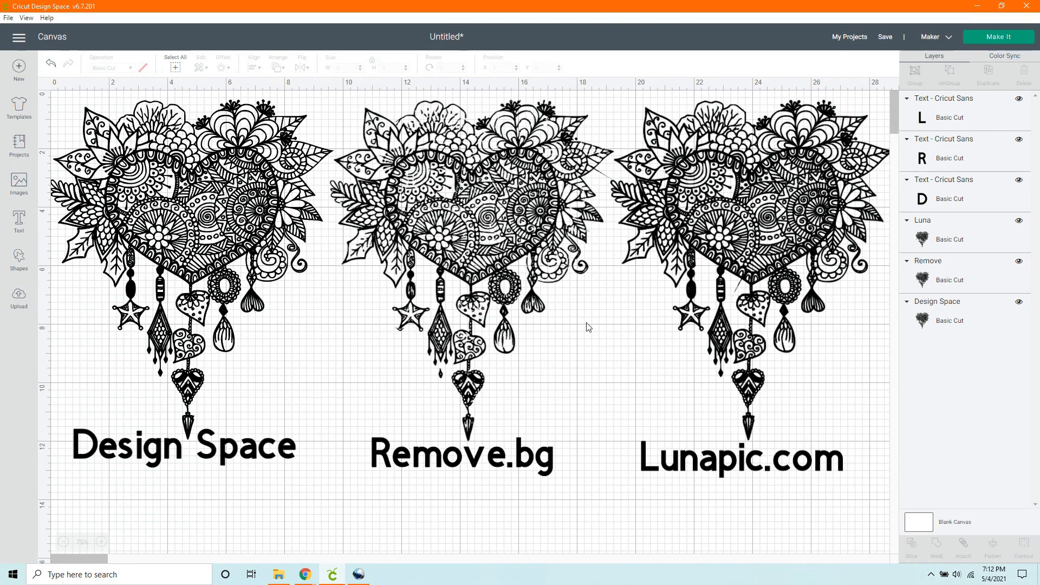